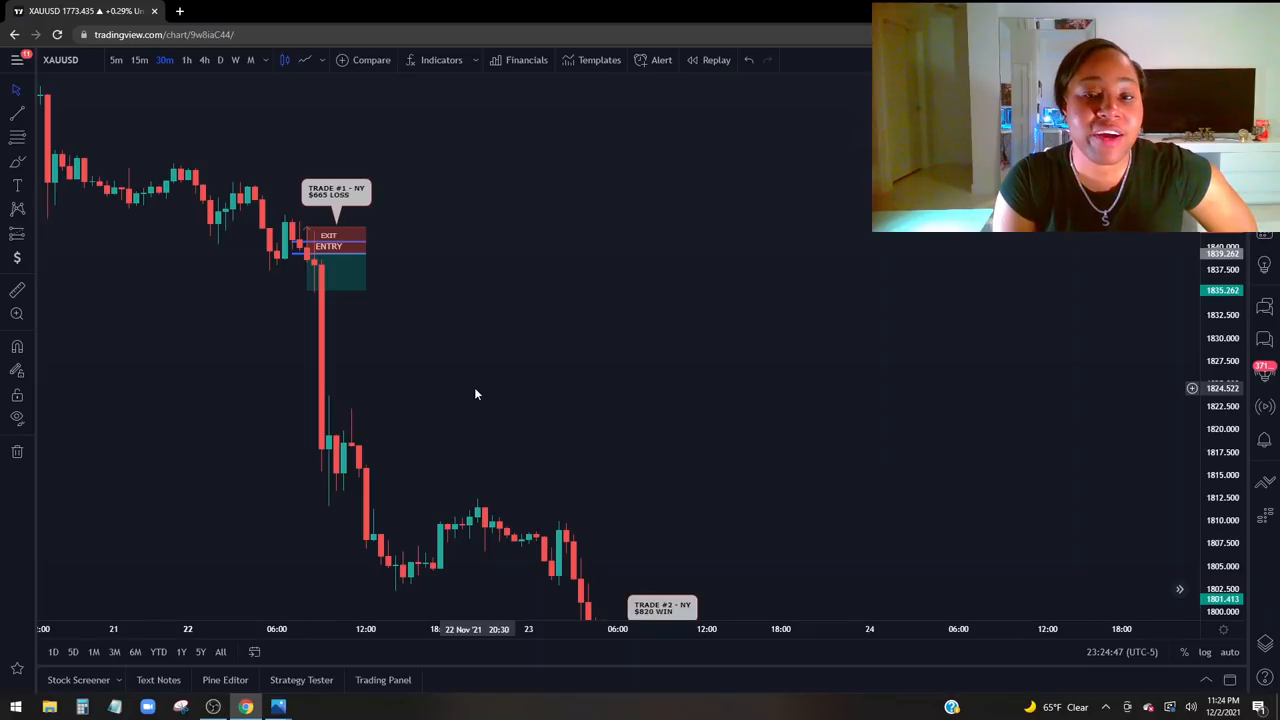
pyautogui.moveTo(488, 370)
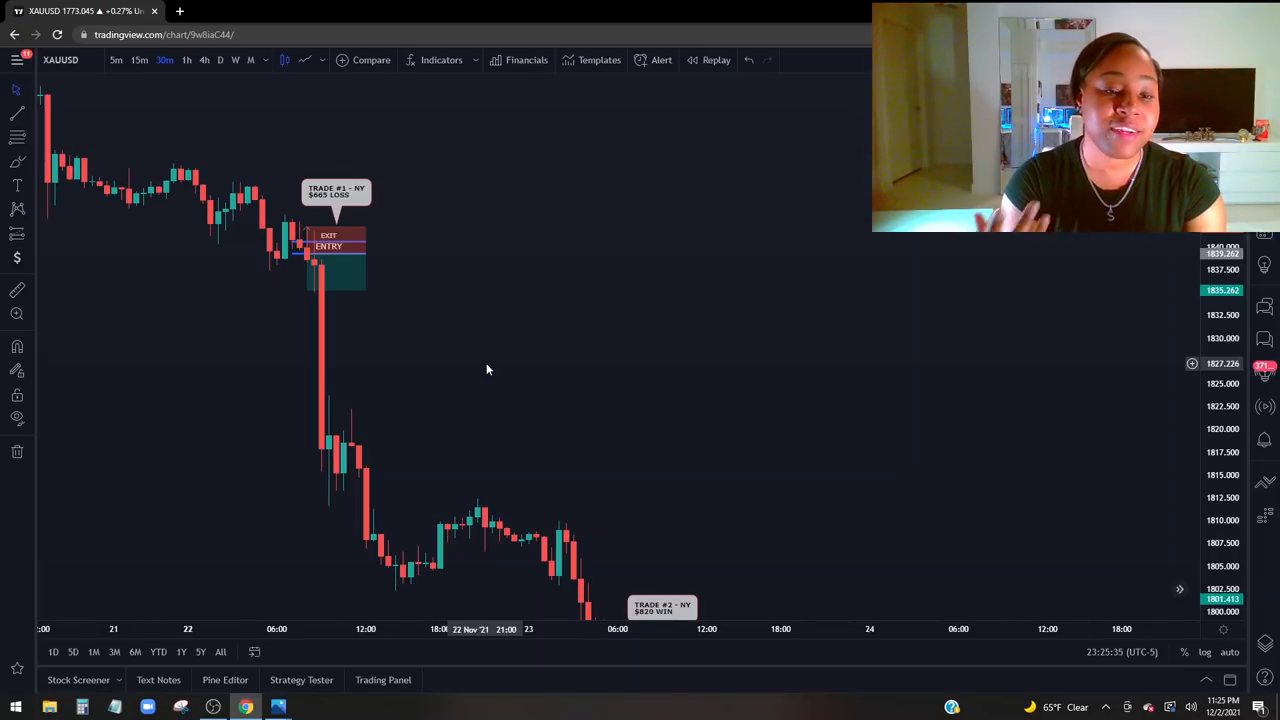
pyautogui.moveTo(476, 364)
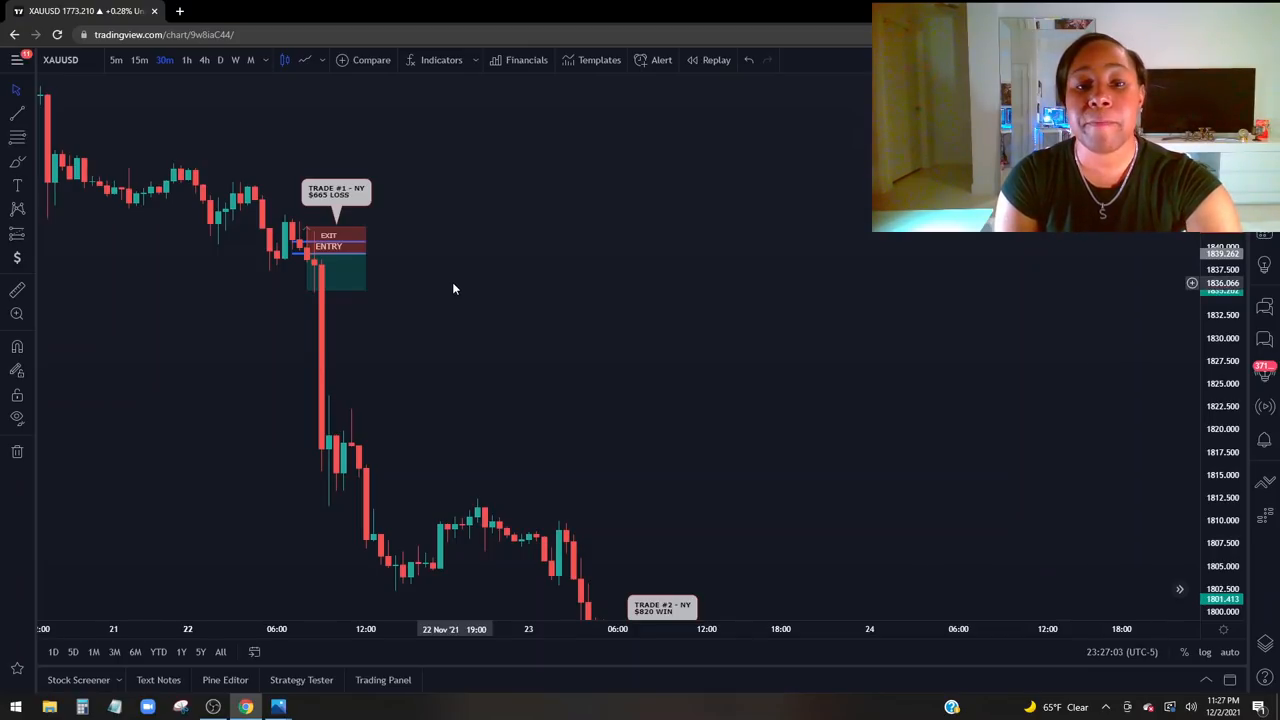
pyautogui.moveTo(448, 280)
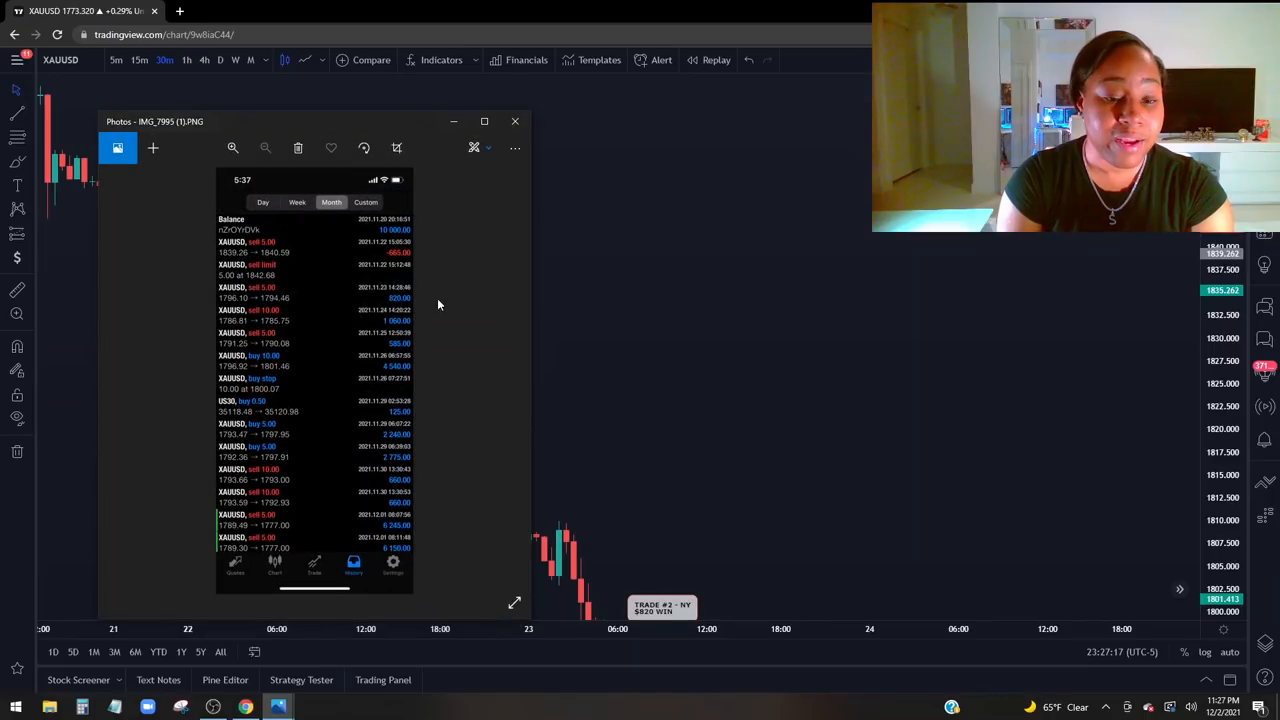
# Step: Arrange the account history screenshot window over the XAUUSD chart in Photos
pyautogui.moveTo(300, 122); pyautogui.dragTo(348, 132)
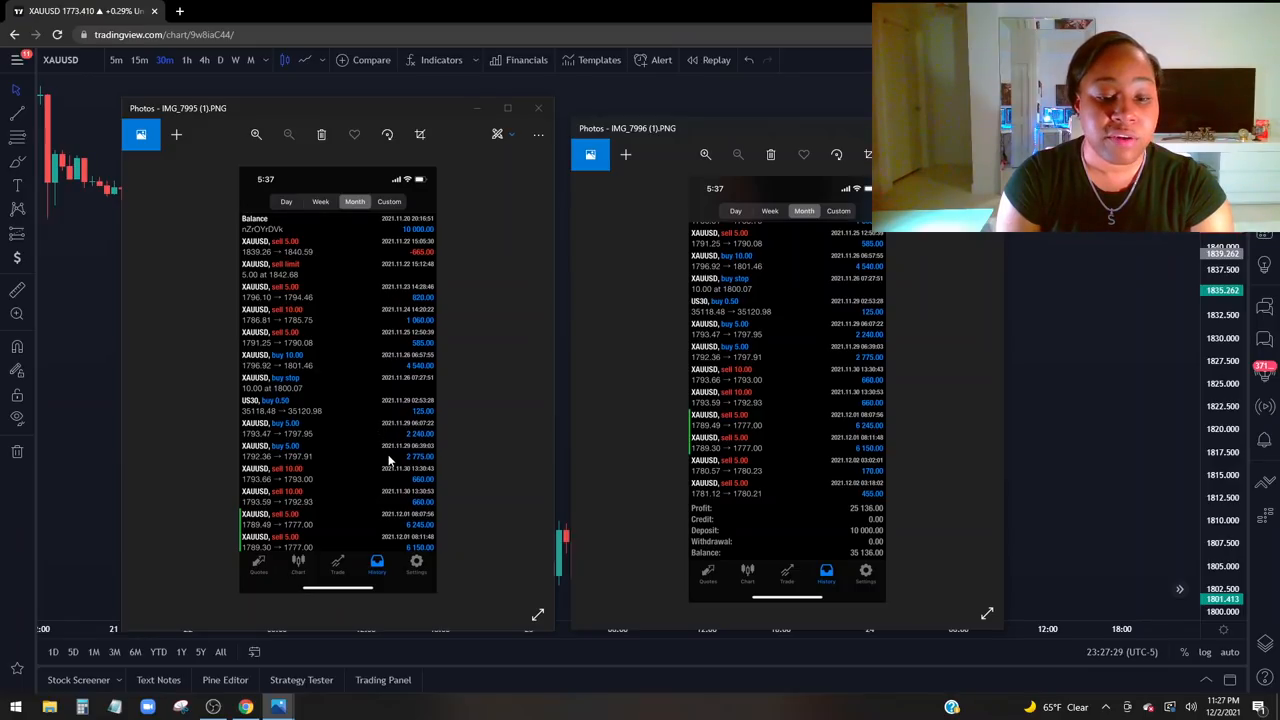
pyautogui.moveTo(704, 324)
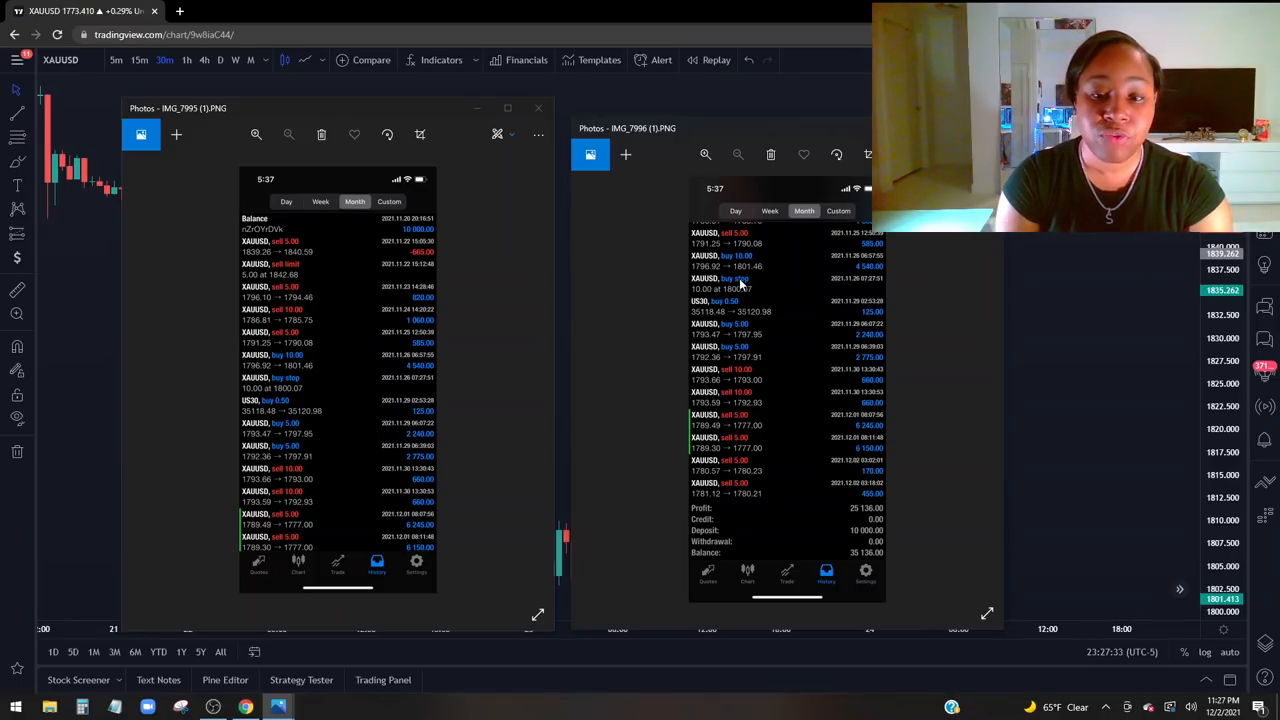
pyautogui.moveTo(856, 532)
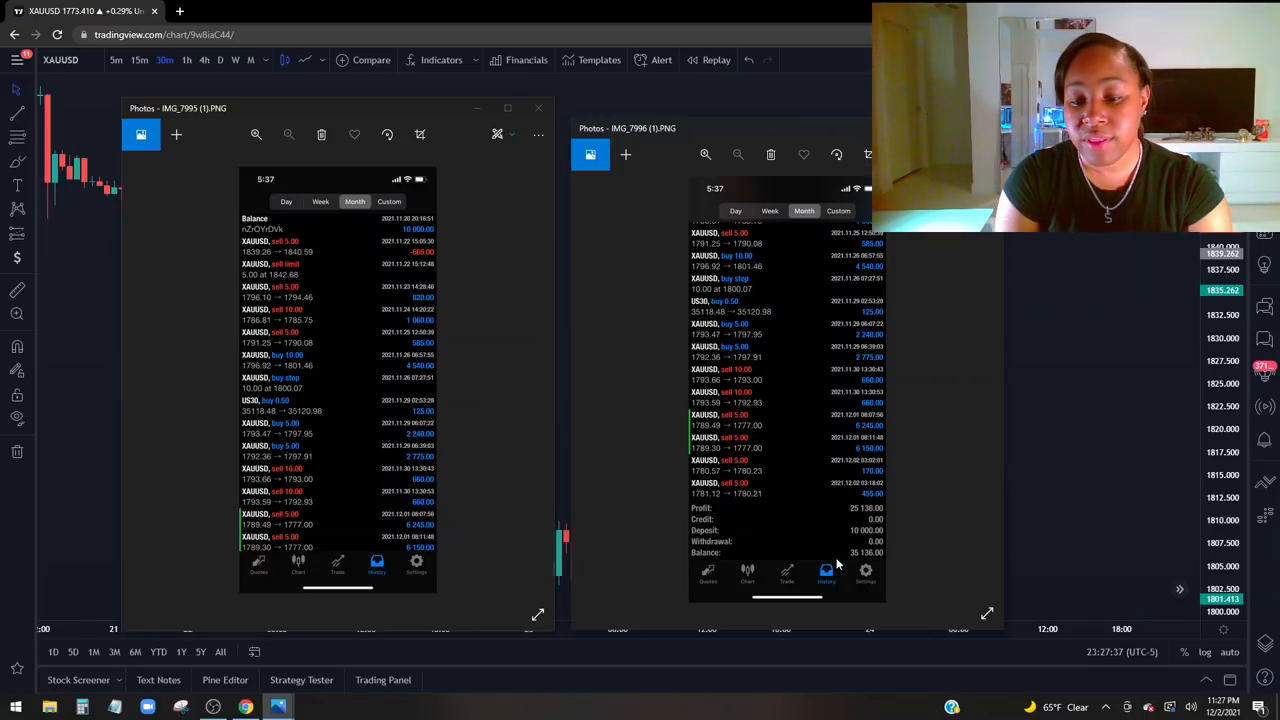
pyautogui.moveTo(888, 546)
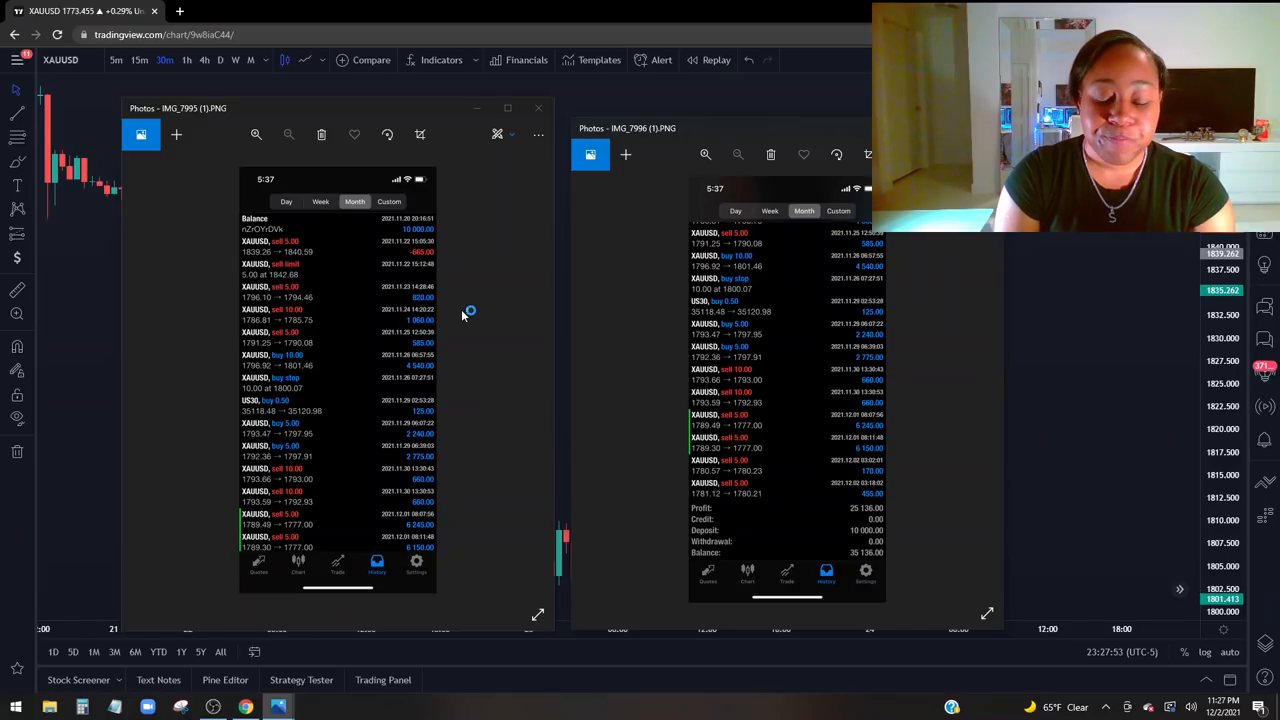
pyautogui.moveTo(366, 418)
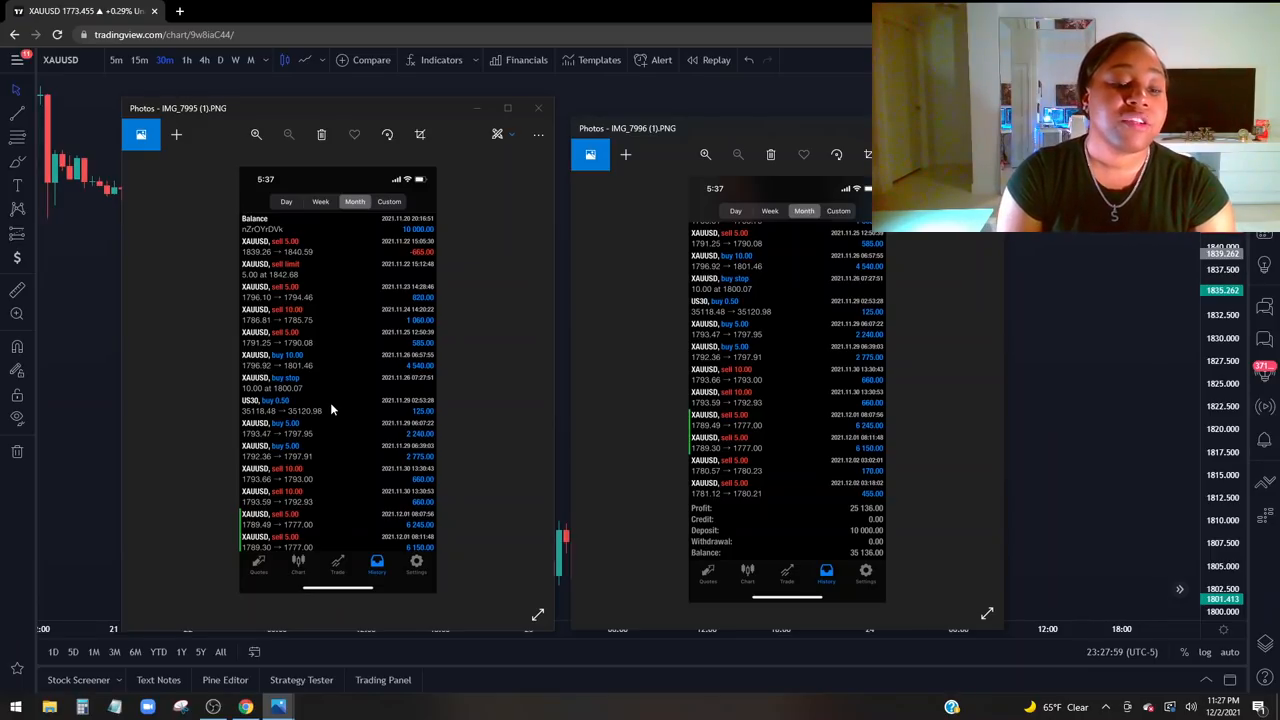
pyautogui.moveTo(418, 288)
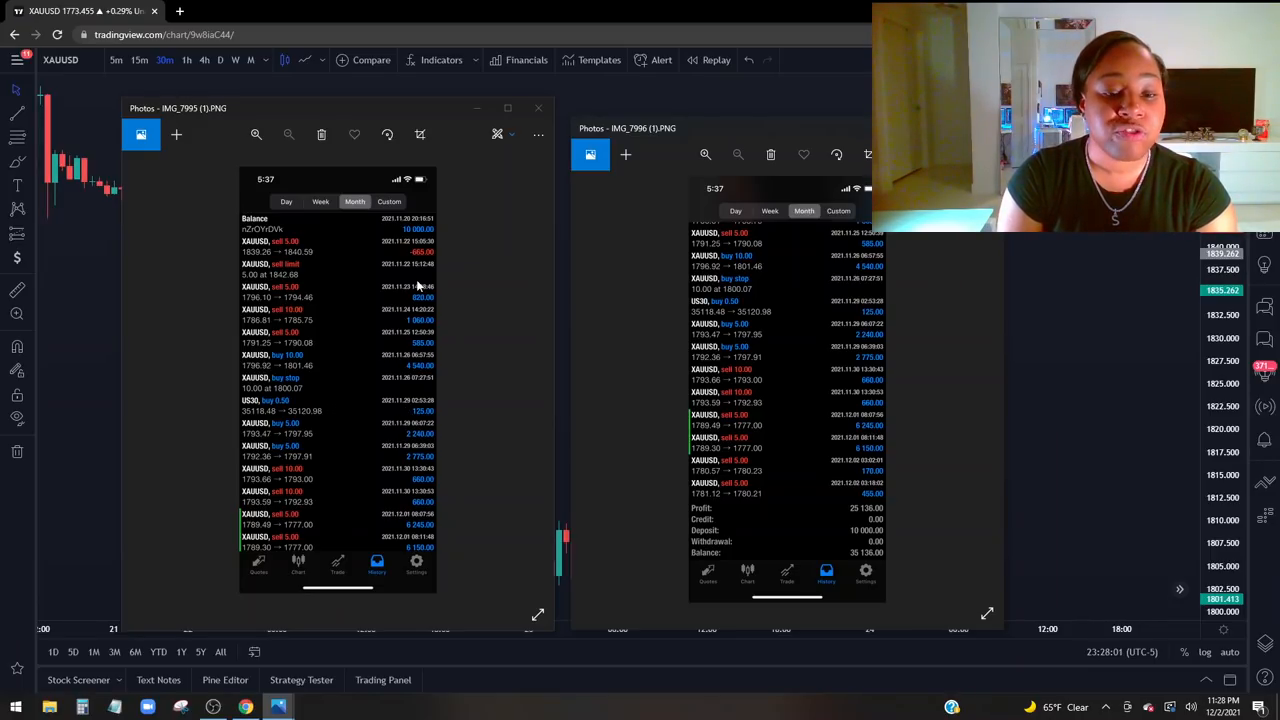
pyautogui.moveTo(806, 316)
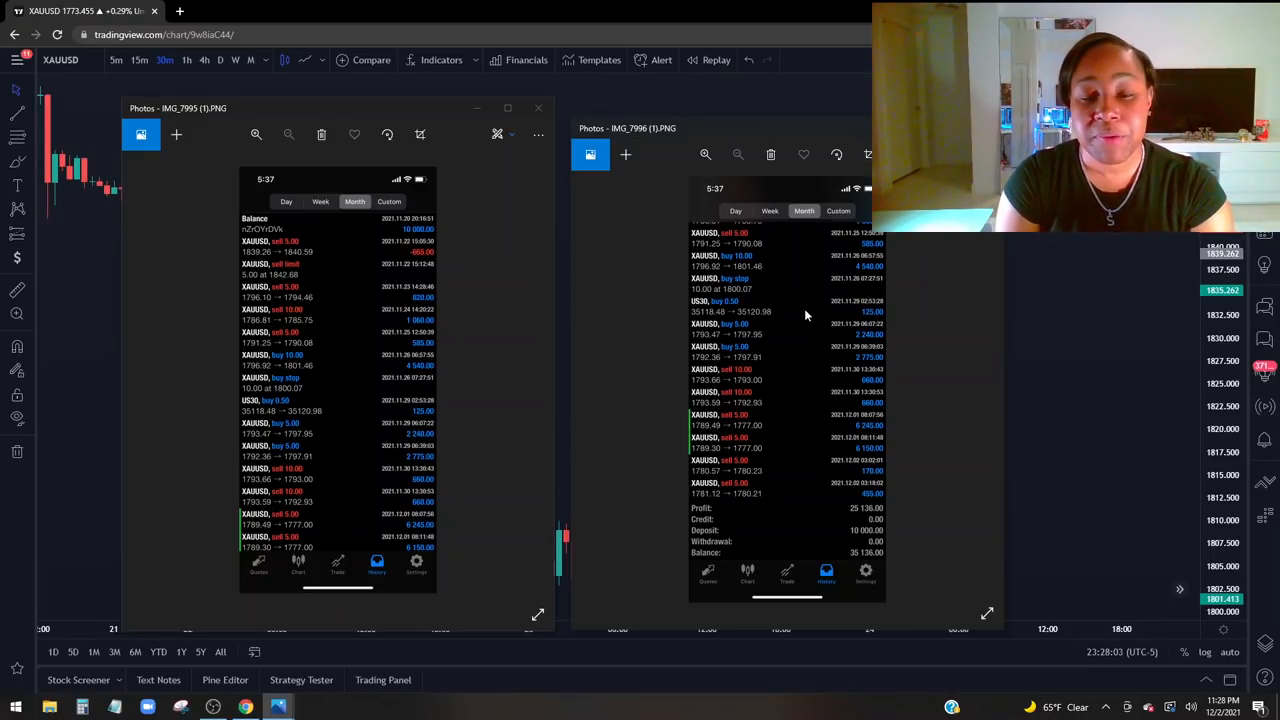
pyautogui.moveTo(804, 318)
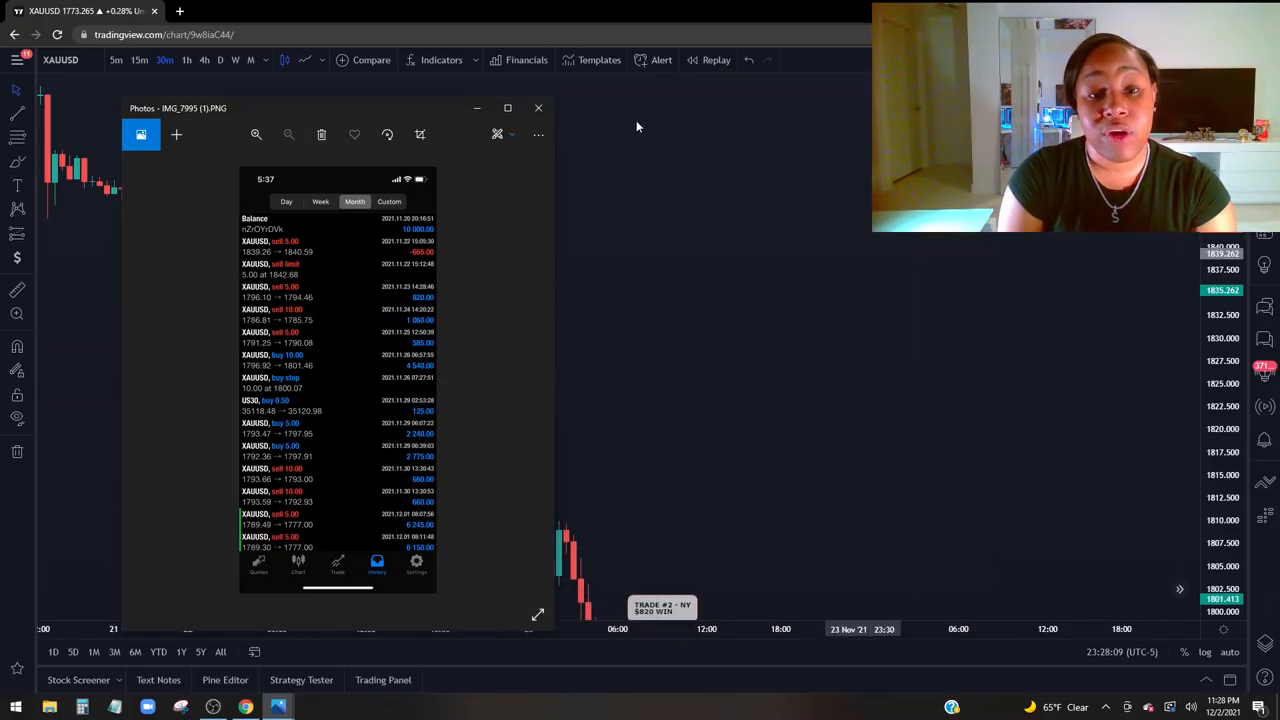
# Step: Dismiss the screenshot and return to the XAUUSD chart at the Trade #1 entry
pyautogui.click(538, 108)
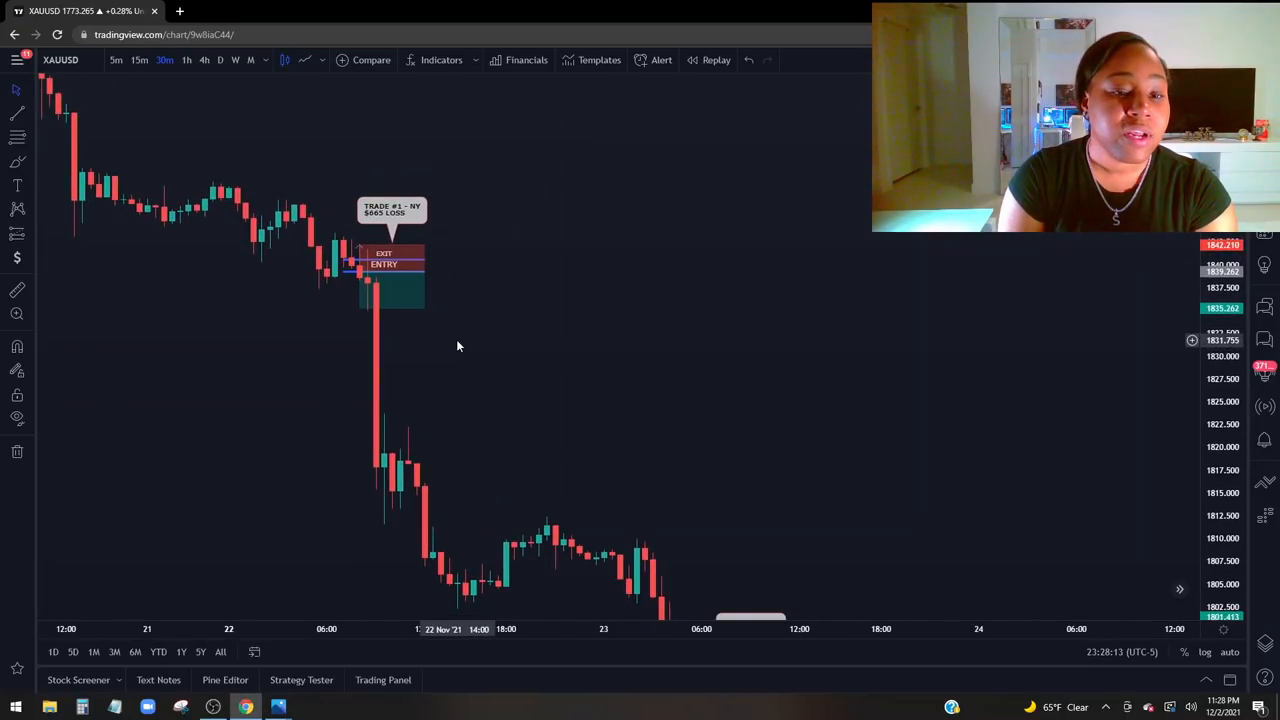
pyautogui.moveTo(328, 240)
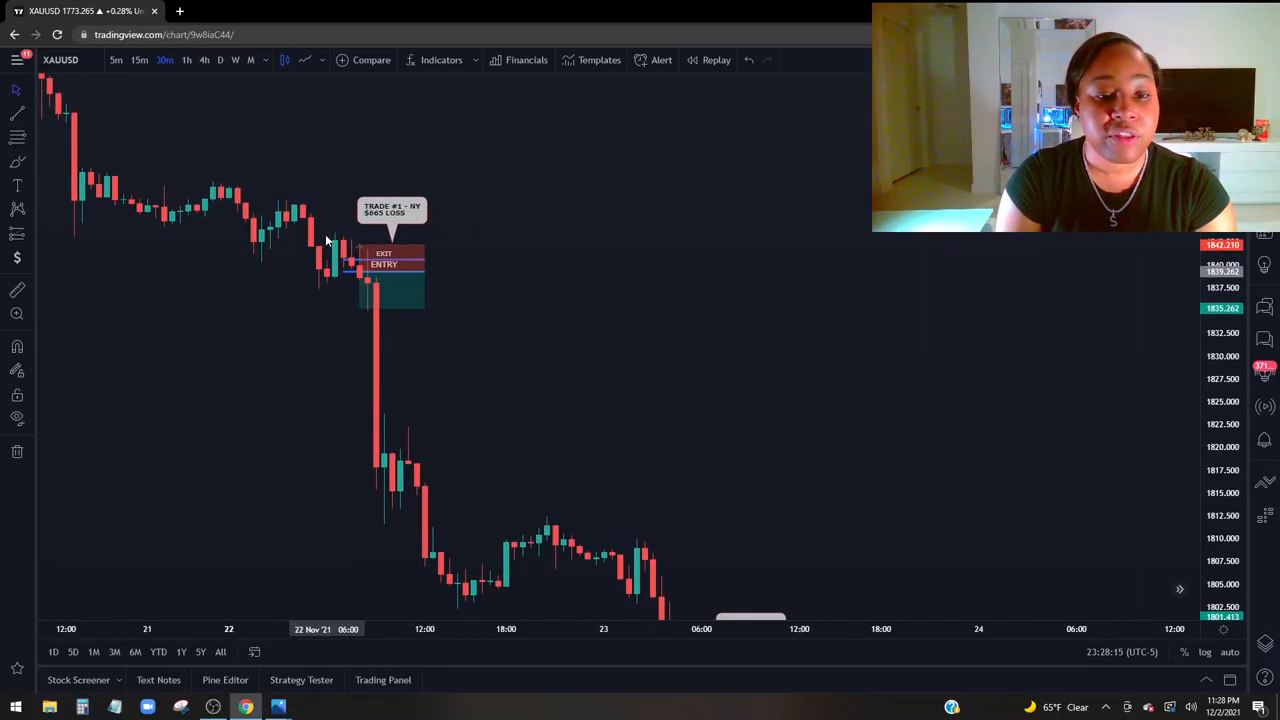
pyautogui.moveTo(500, 366)
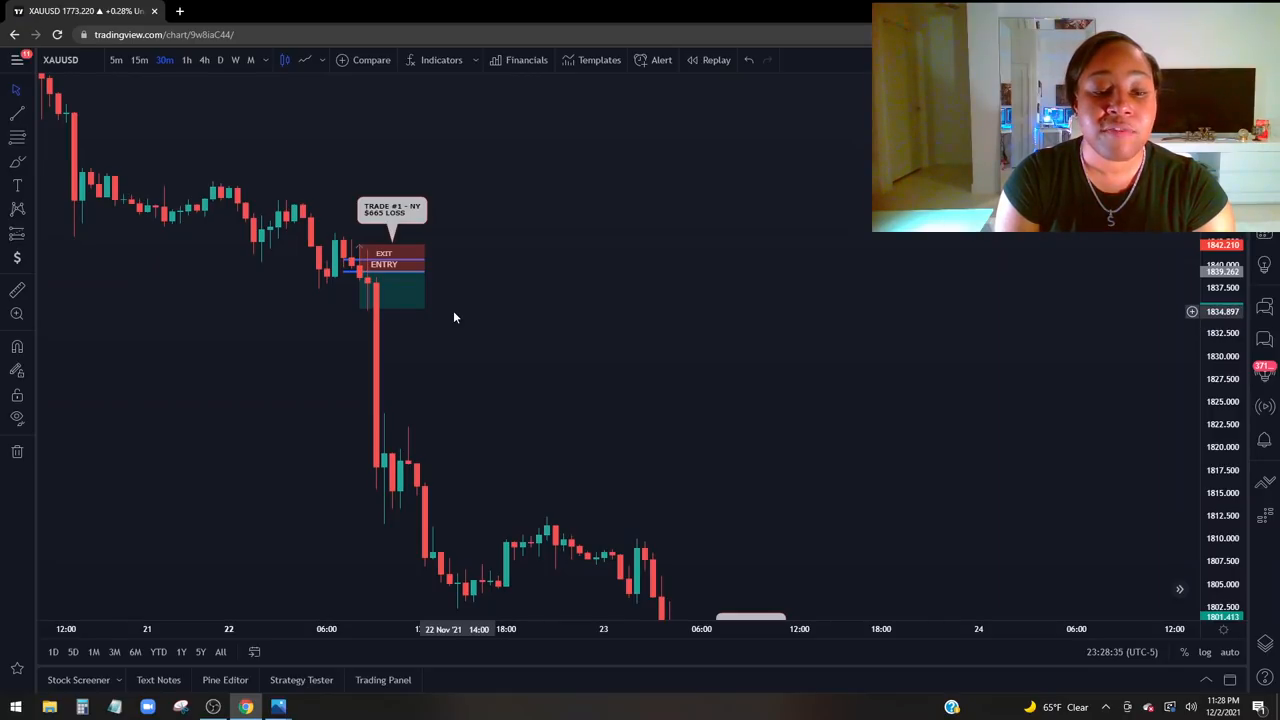
pyautogui.moveTo(464, 272)
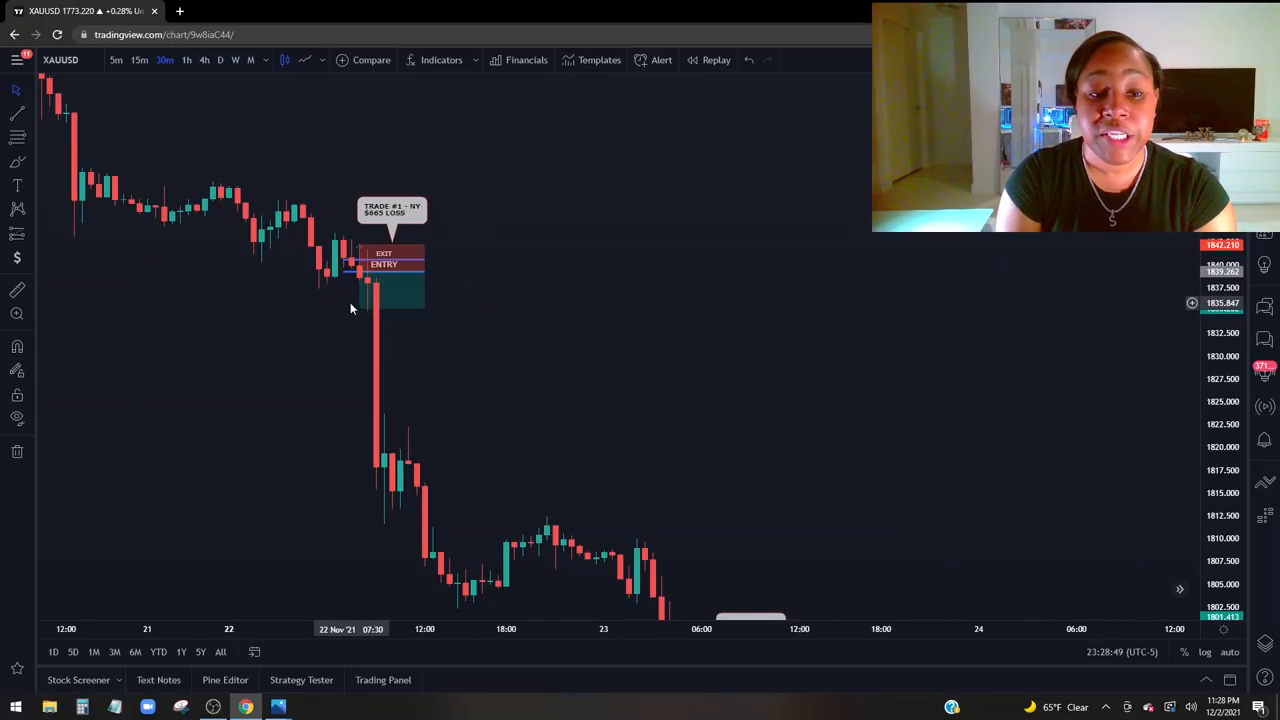
pyautogui.moveTo(378, 292)
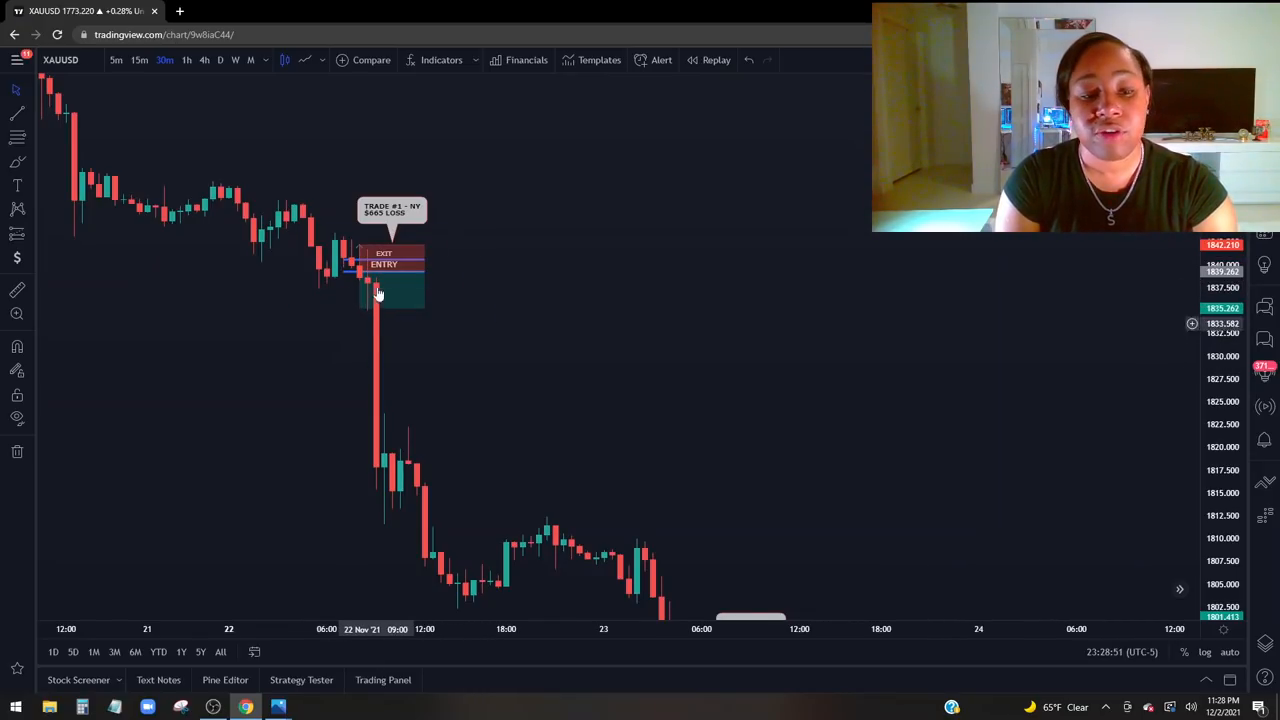
pyautogui.moveTo(380, 392)
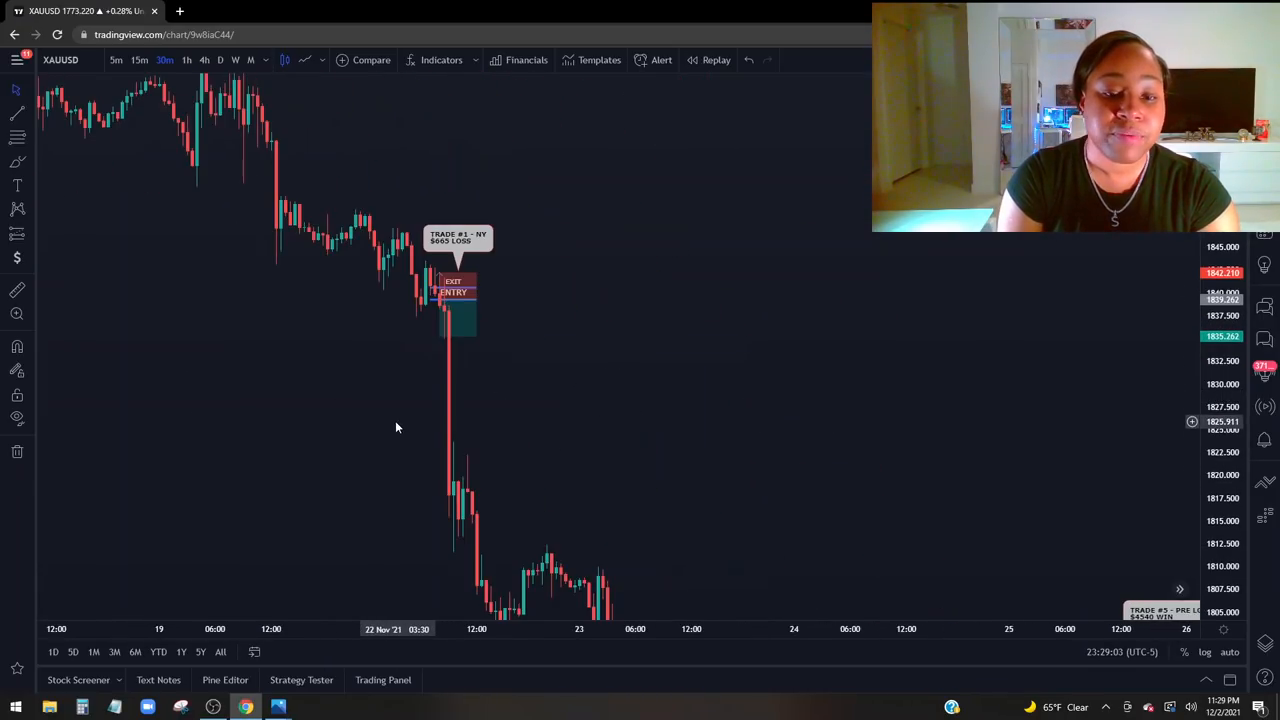
pyautogui.moveTo(414, 402)
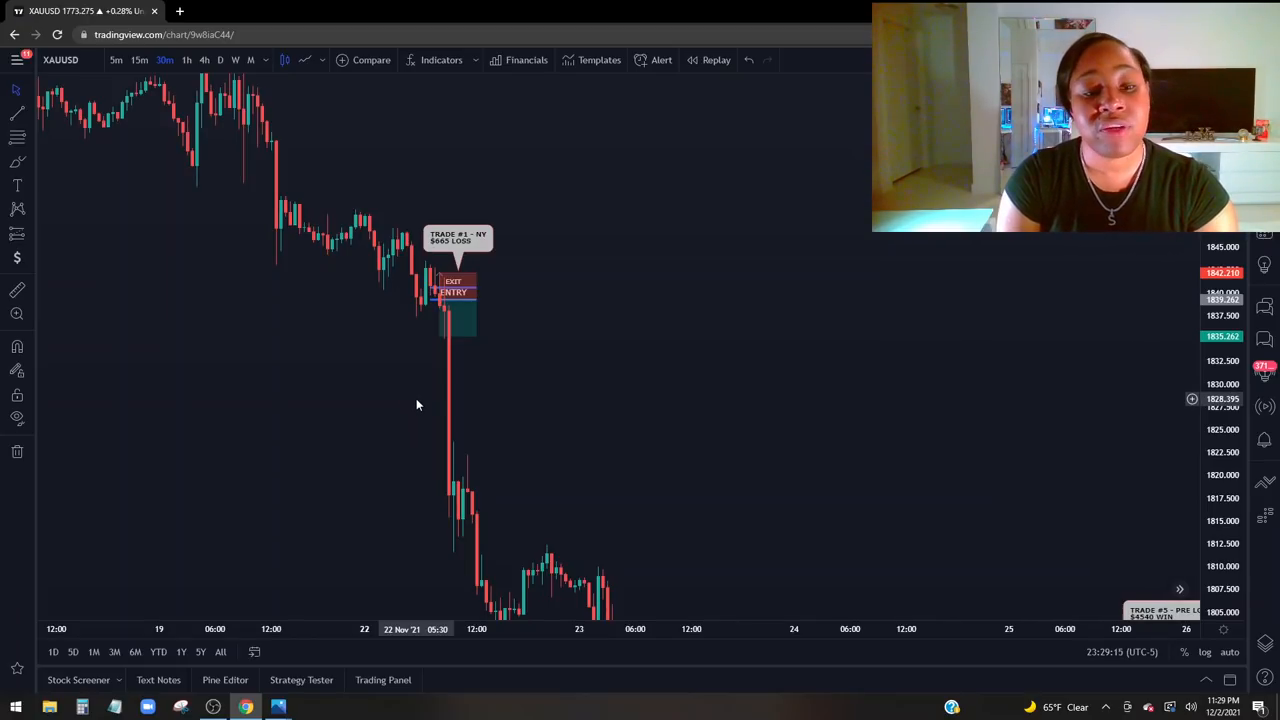
pyautogui.moveTo(500, 410)
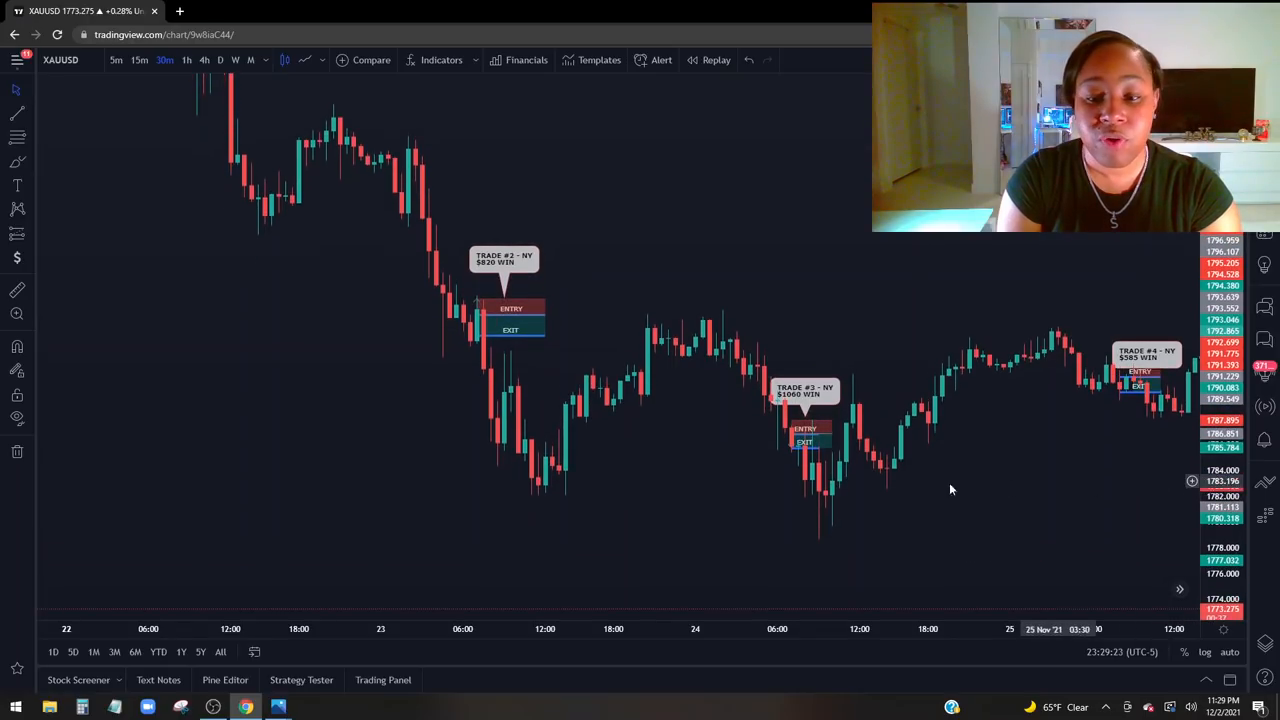
pyautogui.moveTo(800, 510)
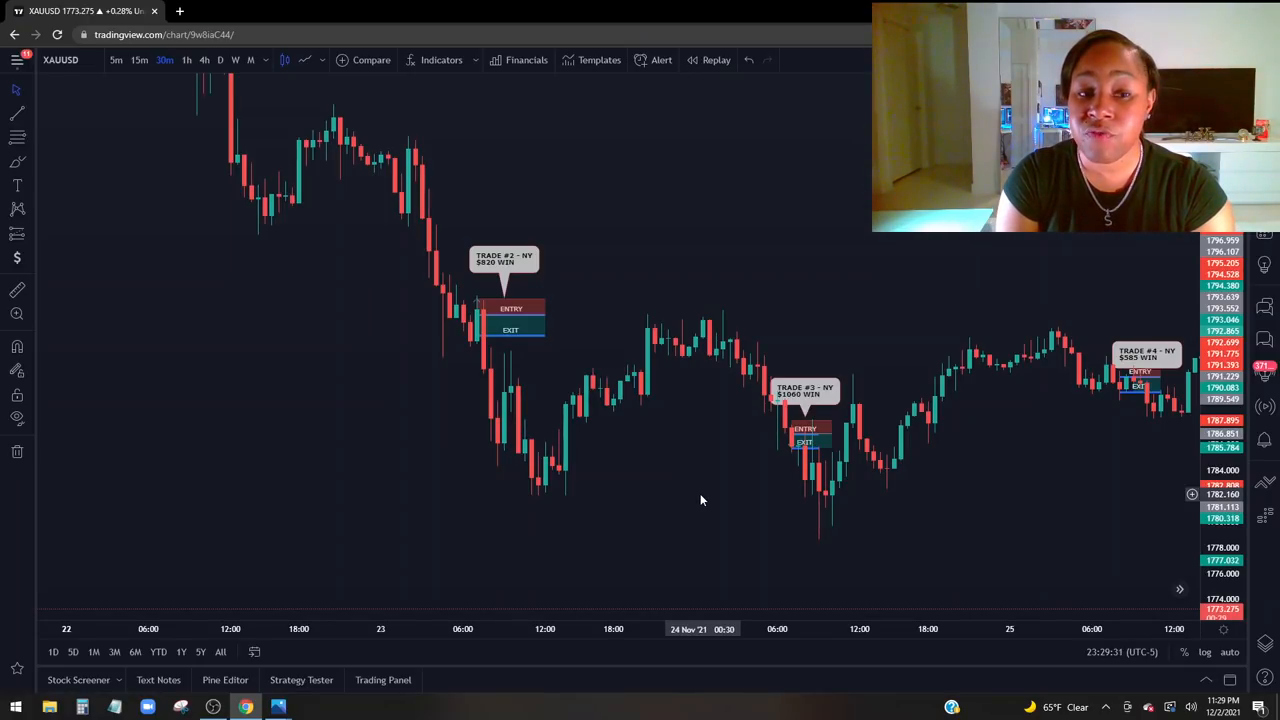
pyautogui.moveTo(696, 504)
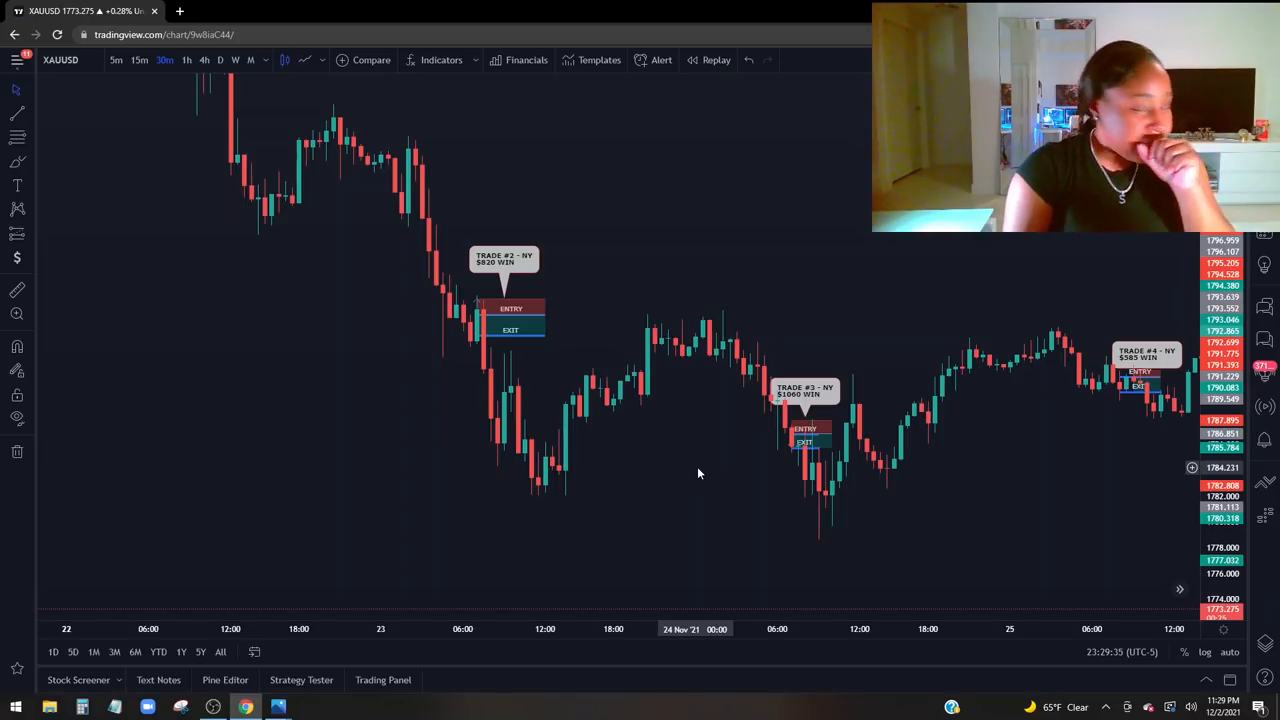
pyautogui.moveTo(524, 264)
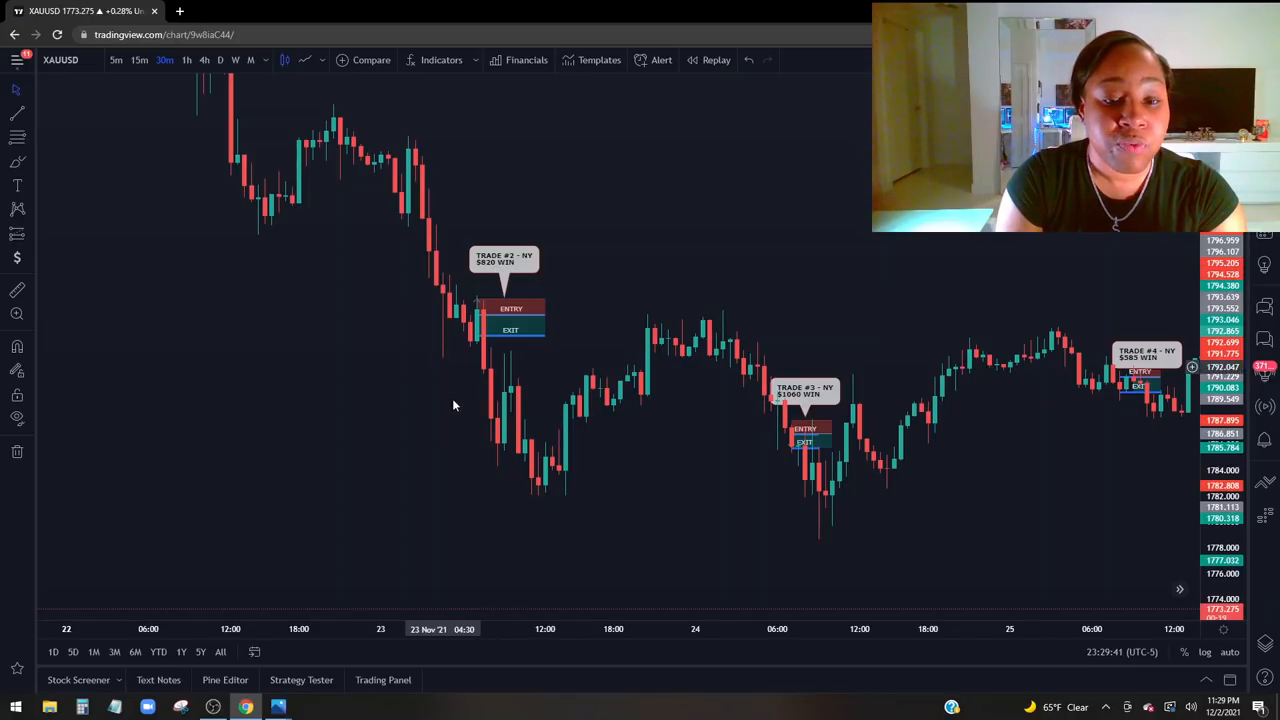
pyautogui.moveTo(478, 352)
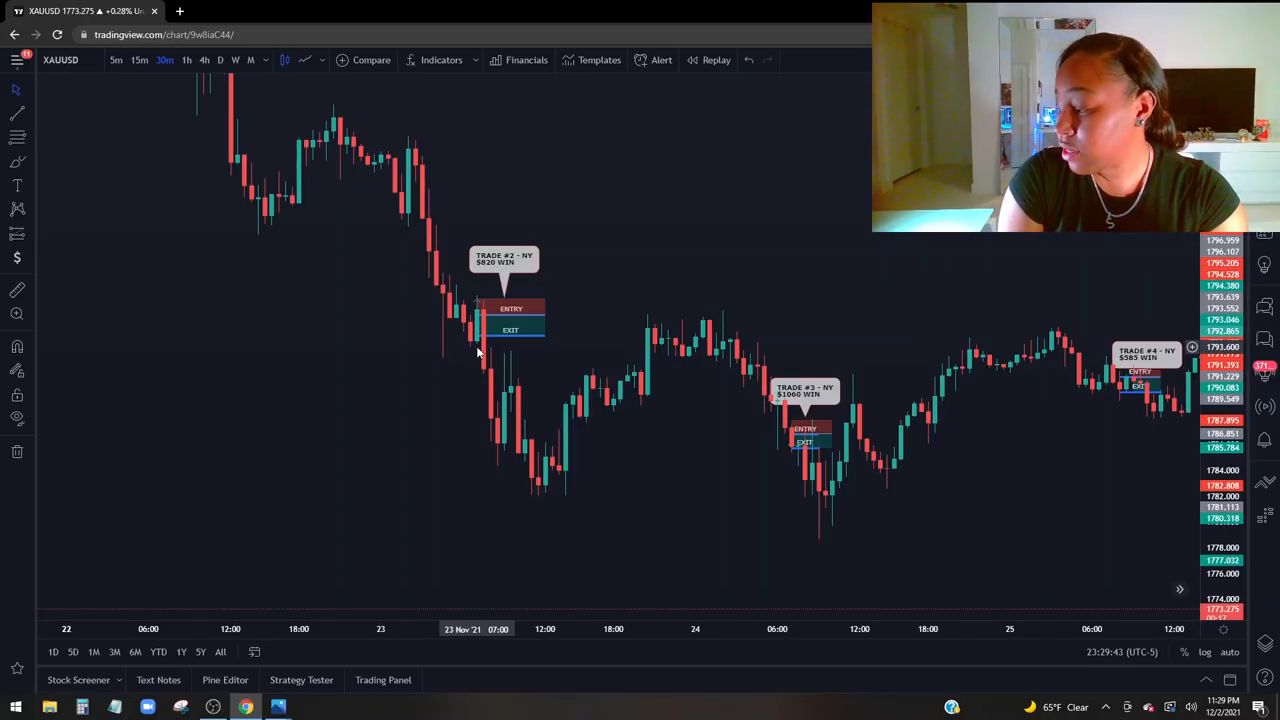
pyautogui.moveTo(456, 280)
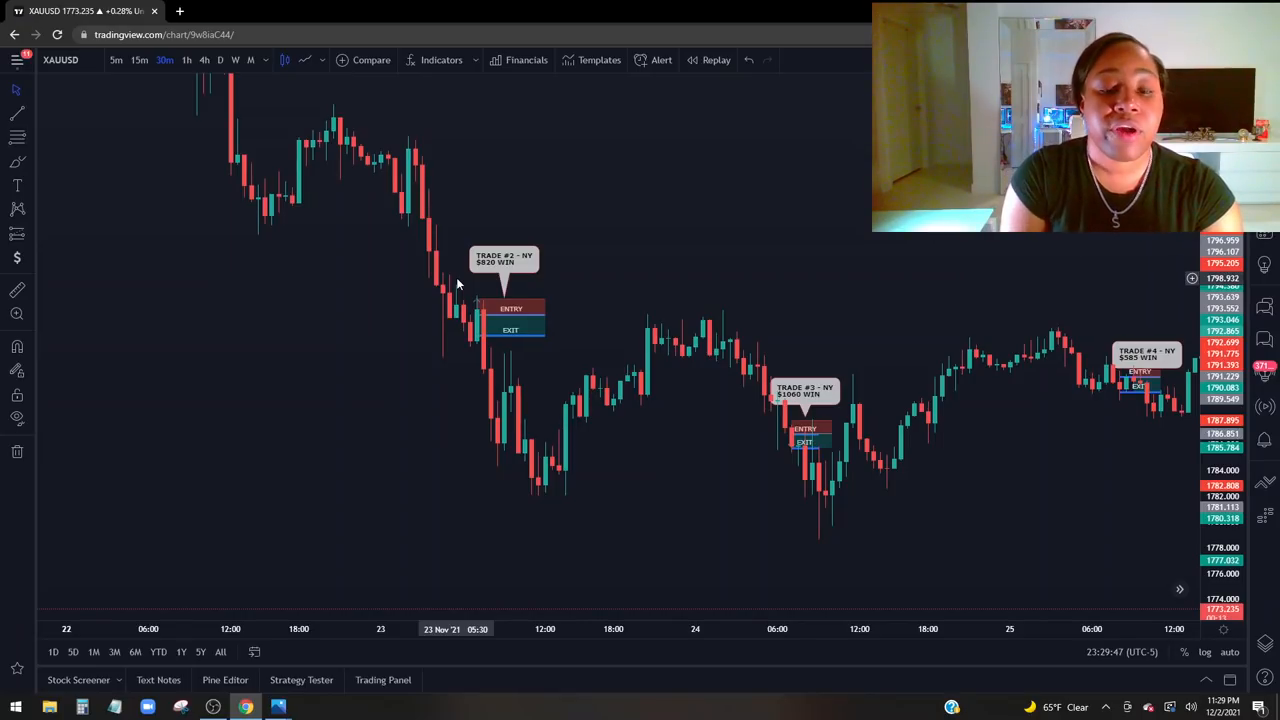
pyautogui.moveTo(476, 316)
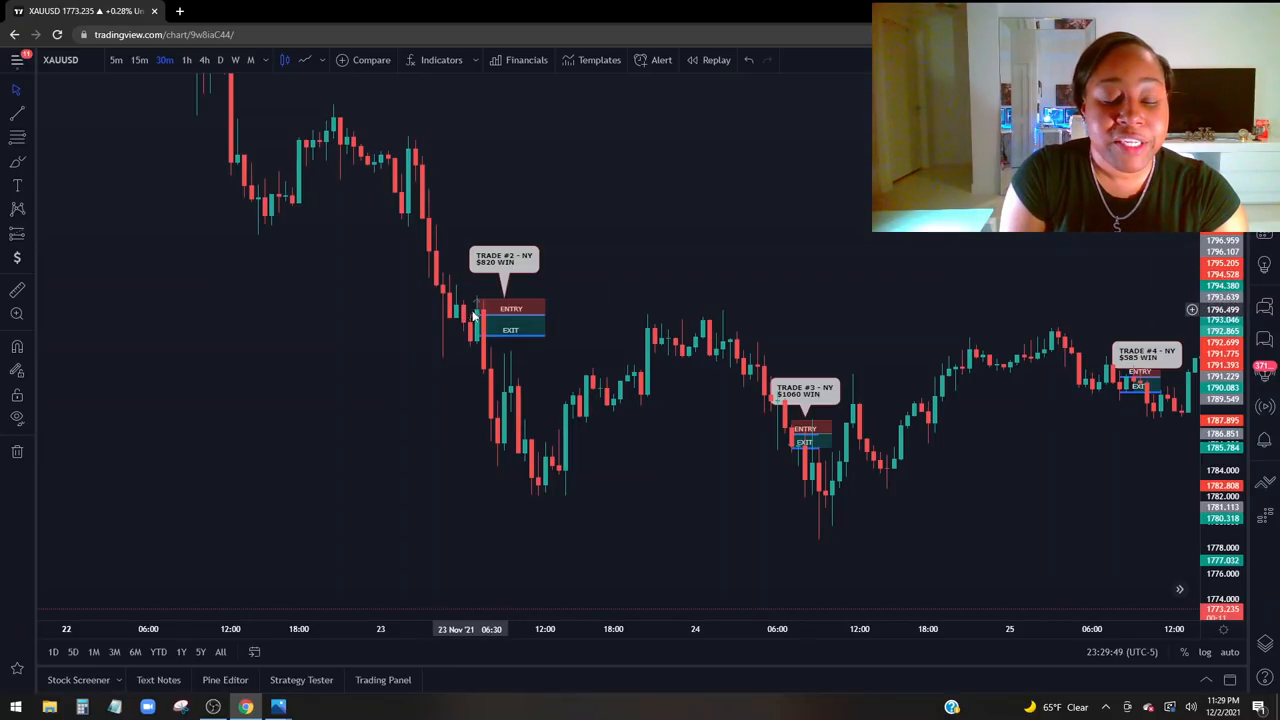
pyautogui.moveTo(510, 316)
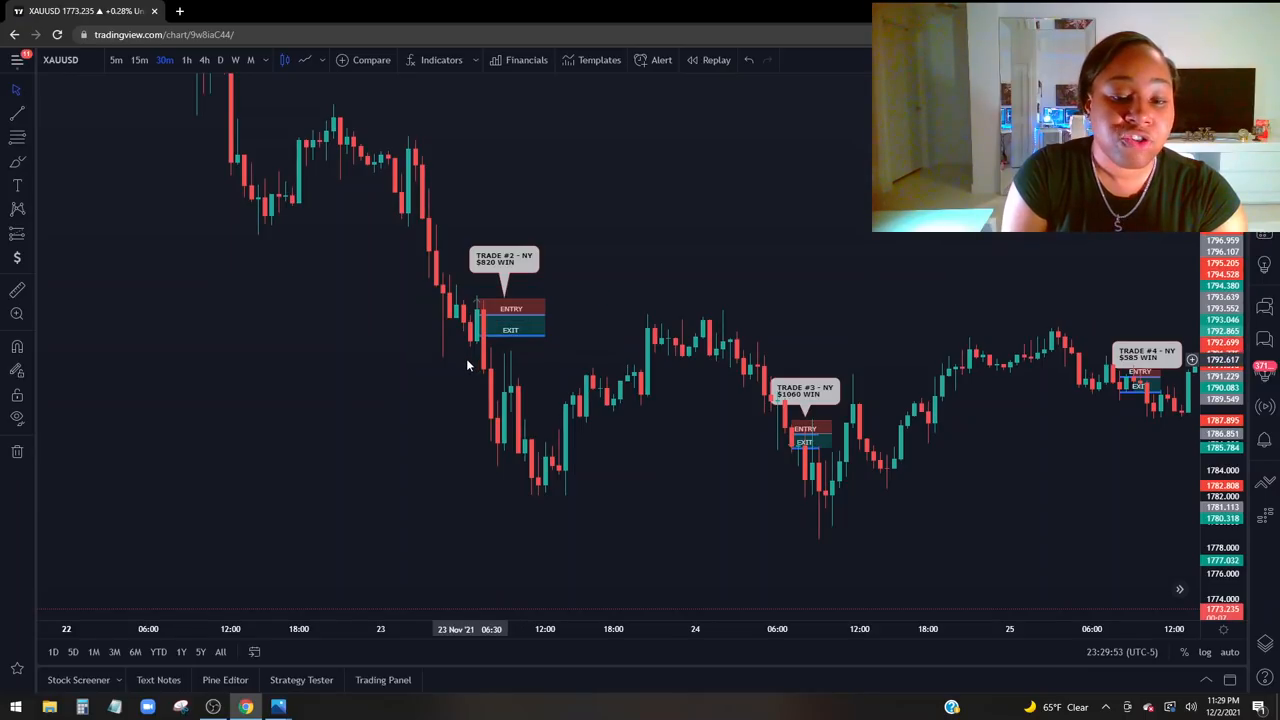
pyautogui.moveTo(482, 376)
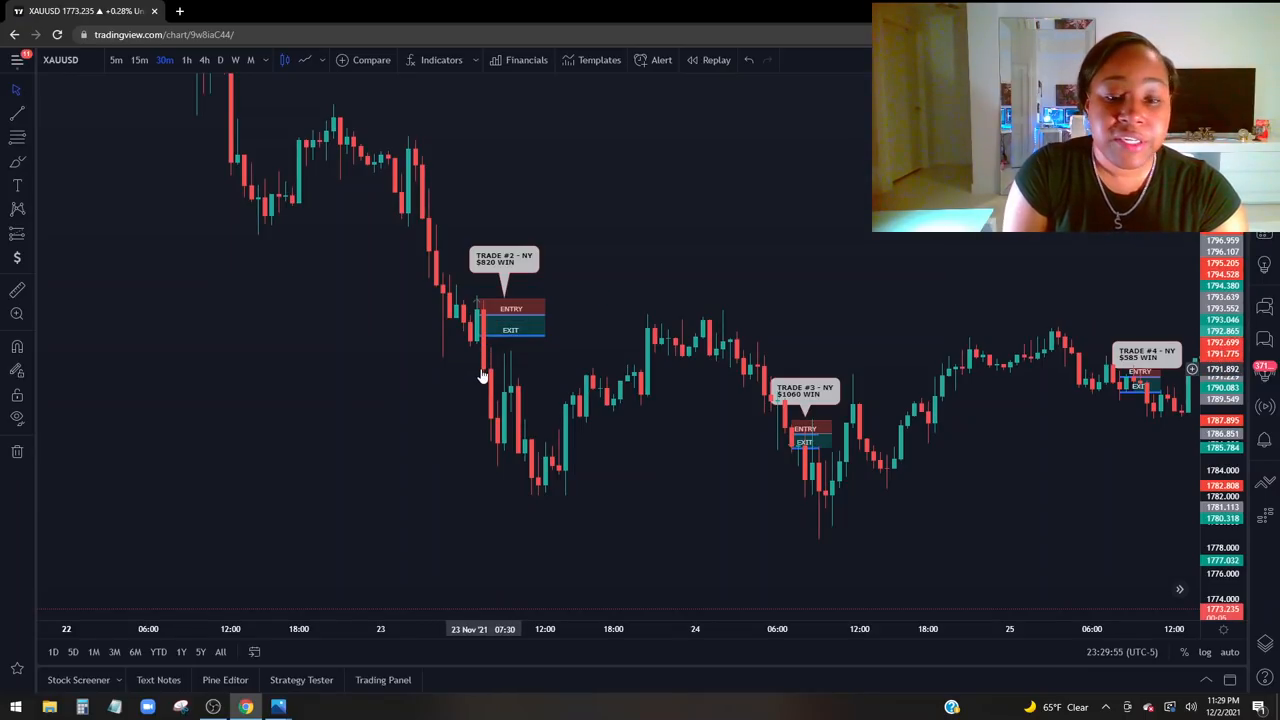
pyautogui.moveTo(476, 366)
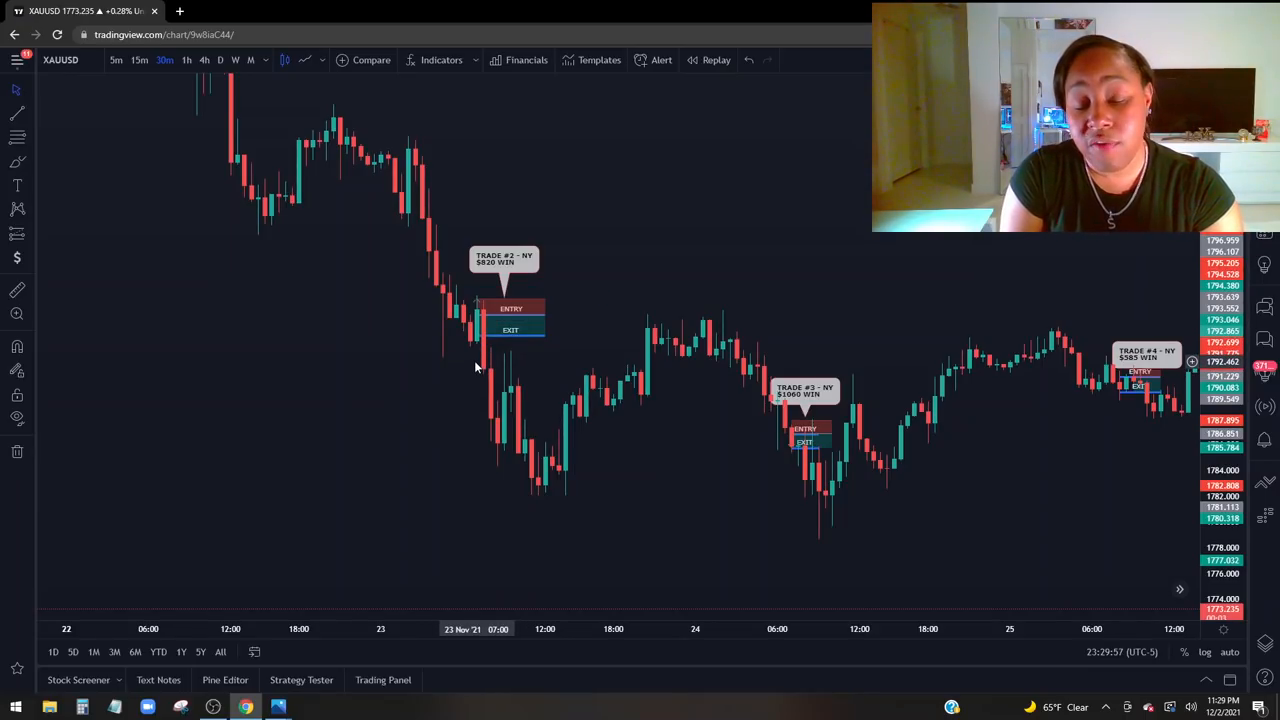
pyautogui.moveTo(490, 348)
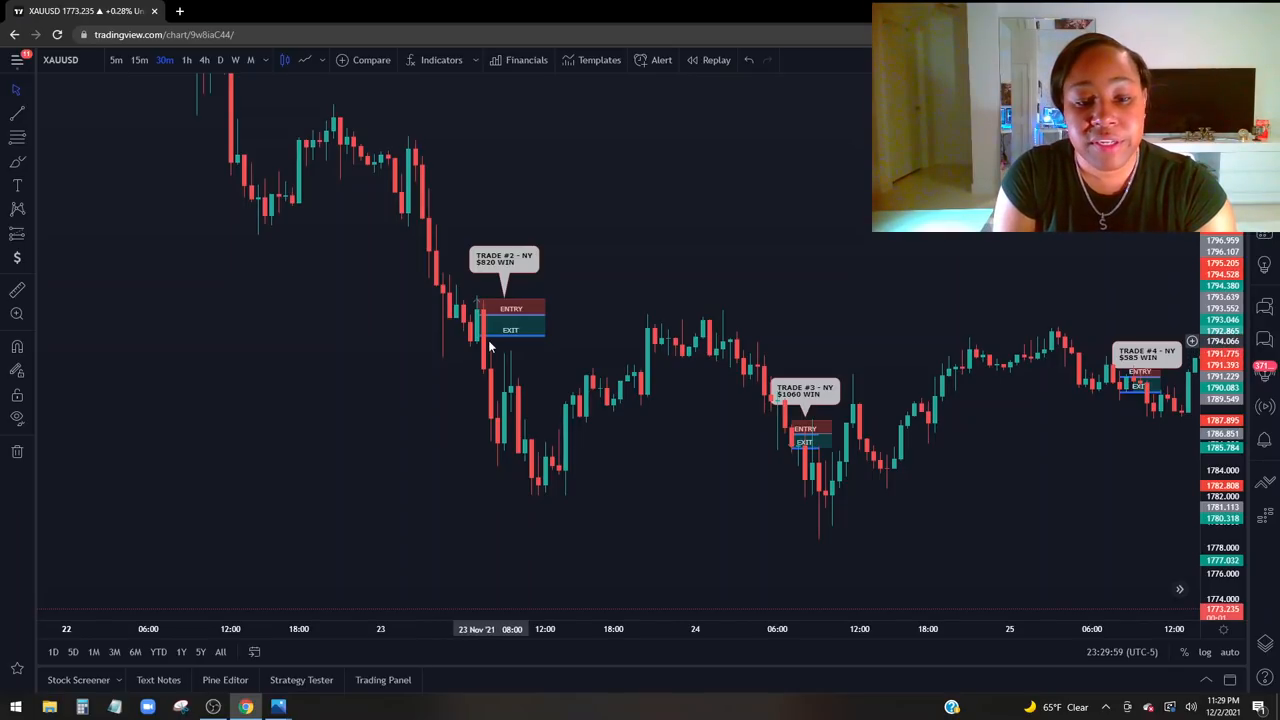
pyautogui.moveTo(532, 428)
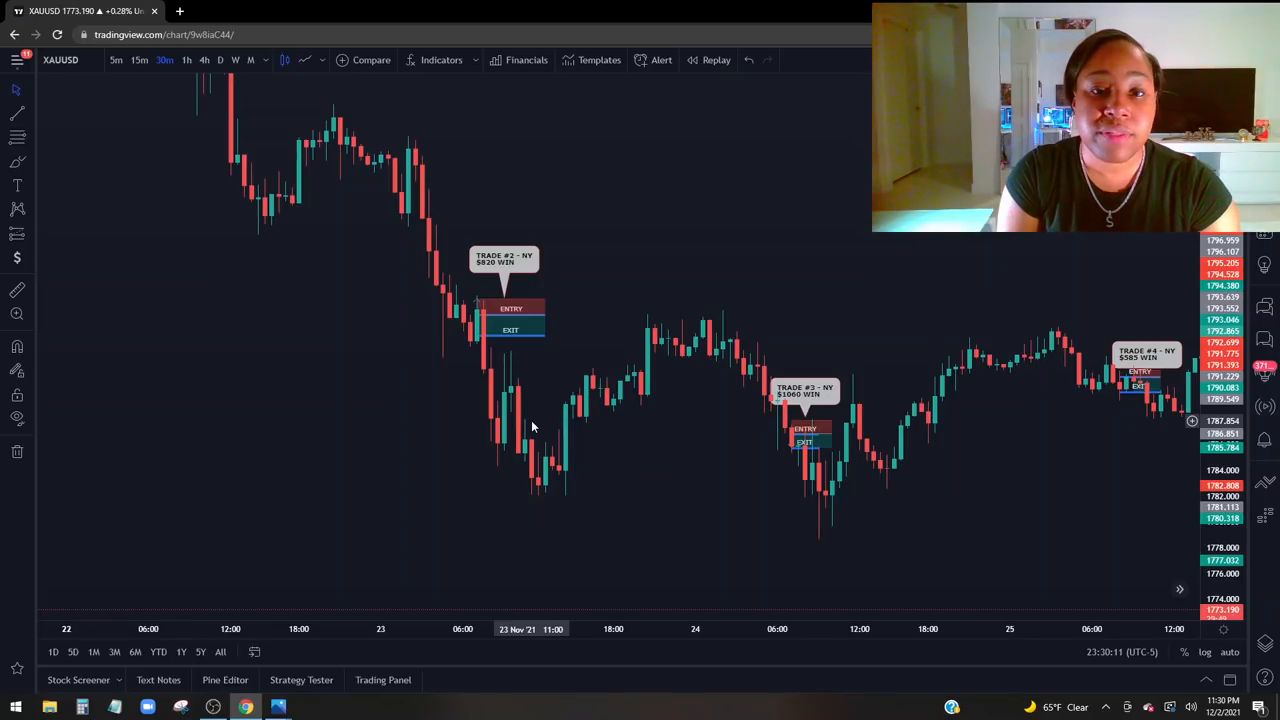
pyautogui.moveTo(544, 424)
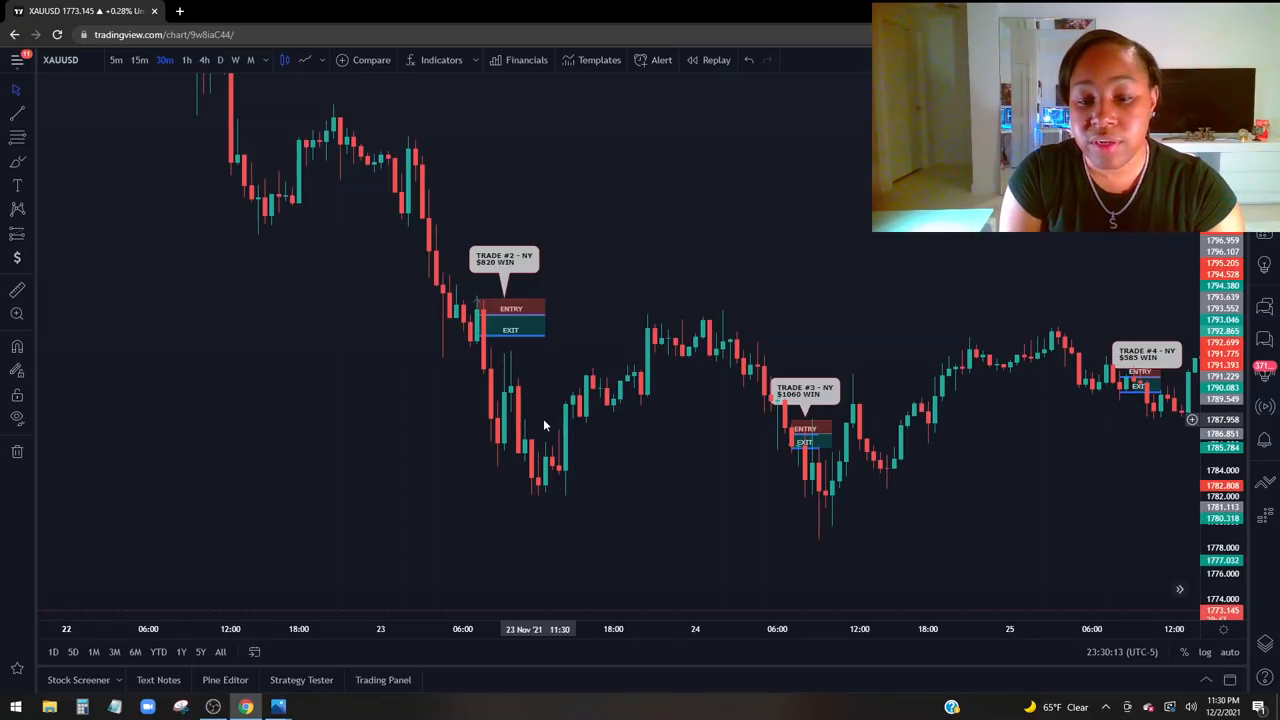
pyautogui.moveTo(596, 436)
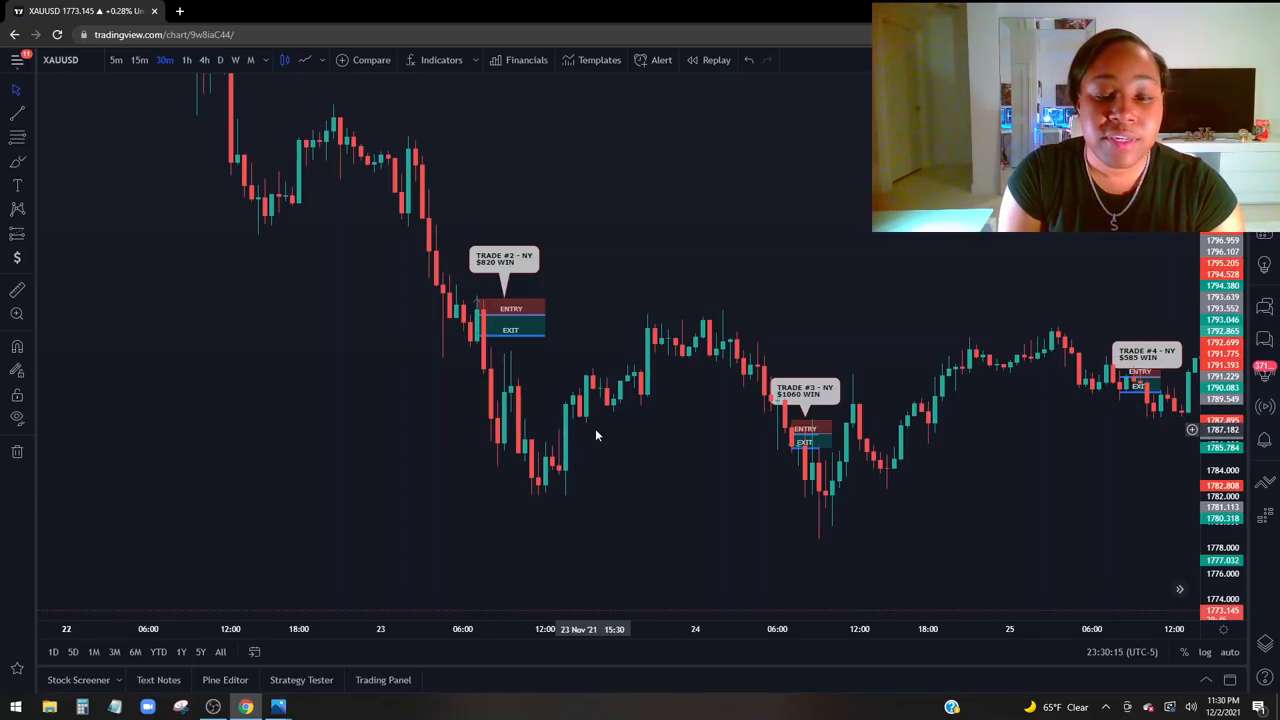
pyautogui.moveTo(694, 464)
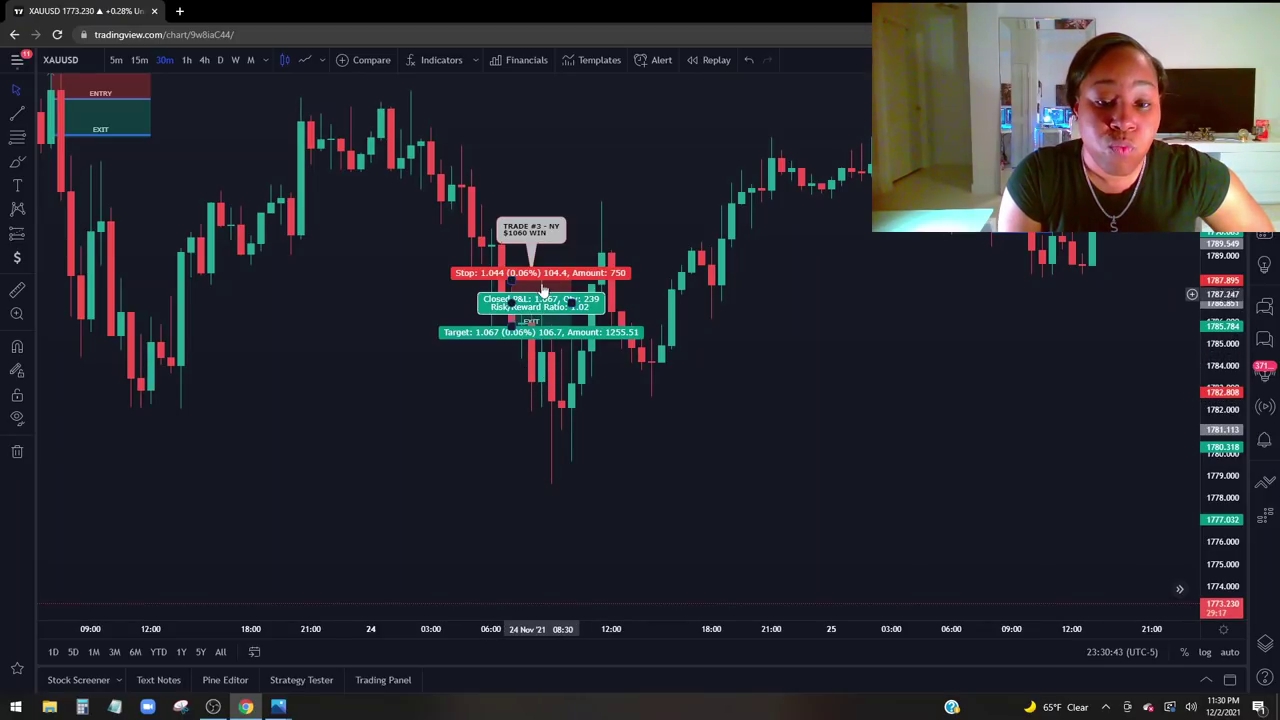
pyautogui.moveTo(558, 352)
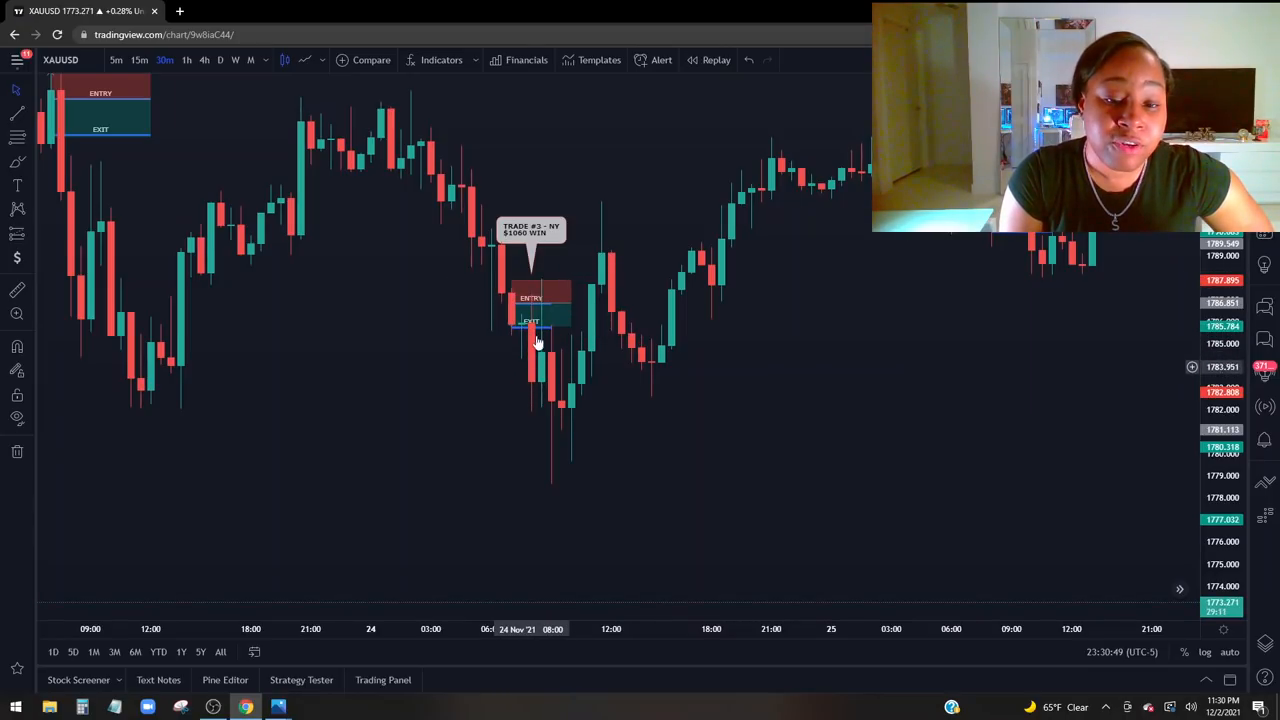
pyautogui.moveTo(576, 378)
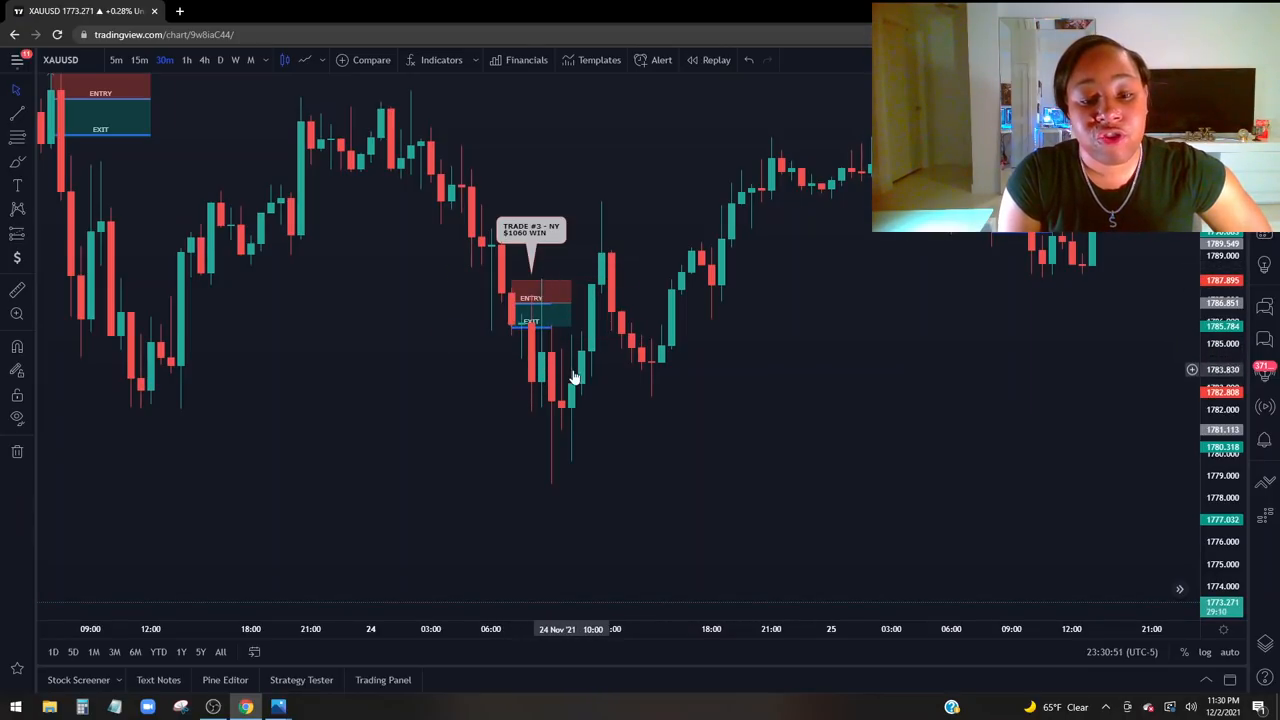
pyautogui.moveTo(622, 392)
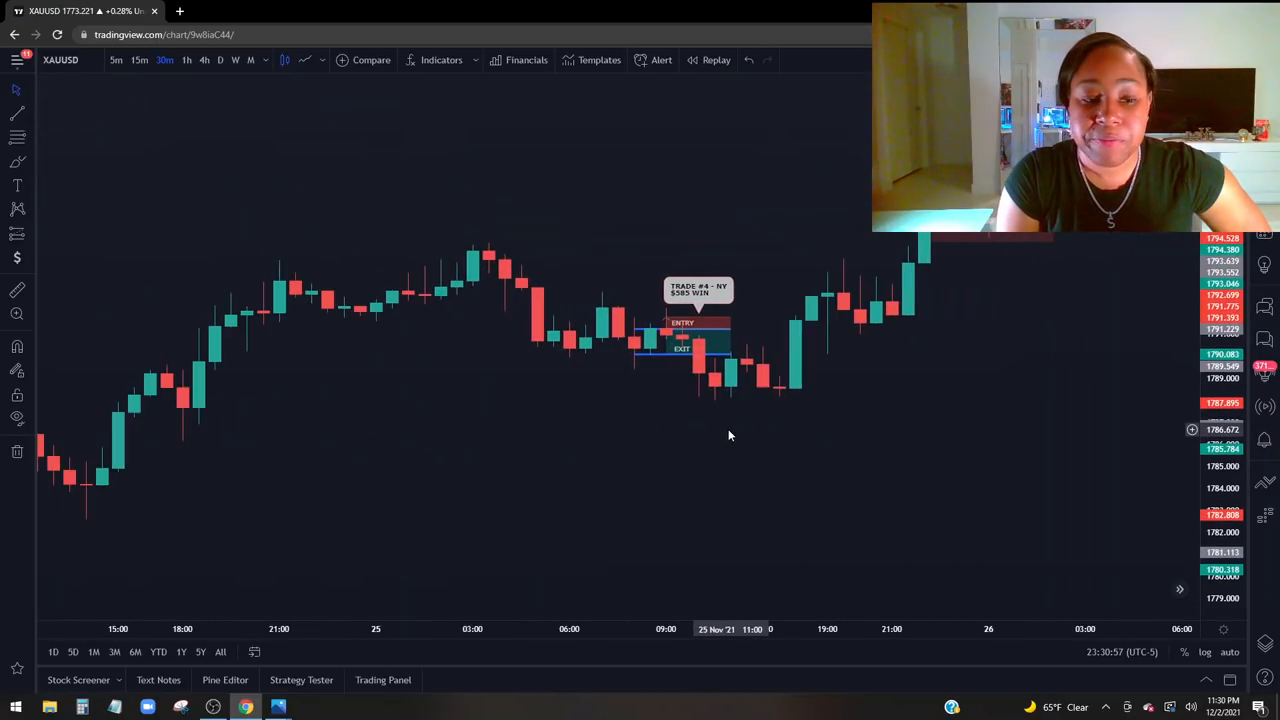
pyautogui.moveTo(1150, 488)
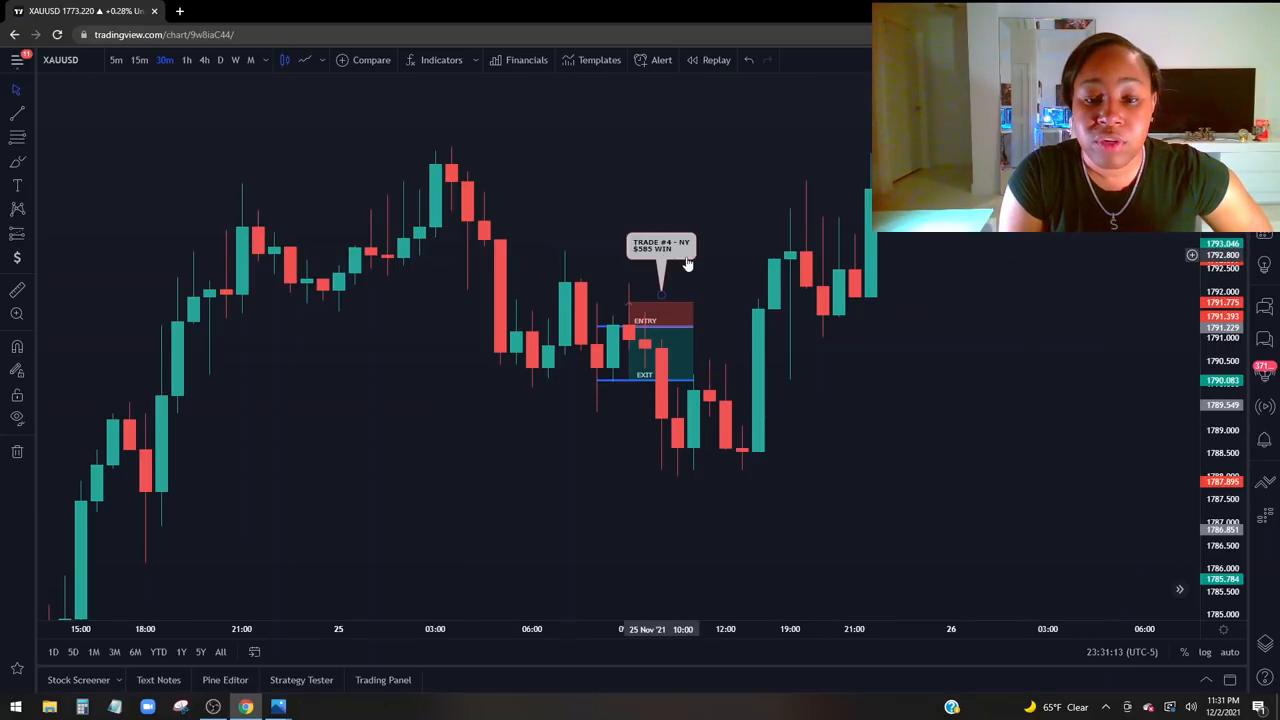
pyautogui.moveTo(962, 284)
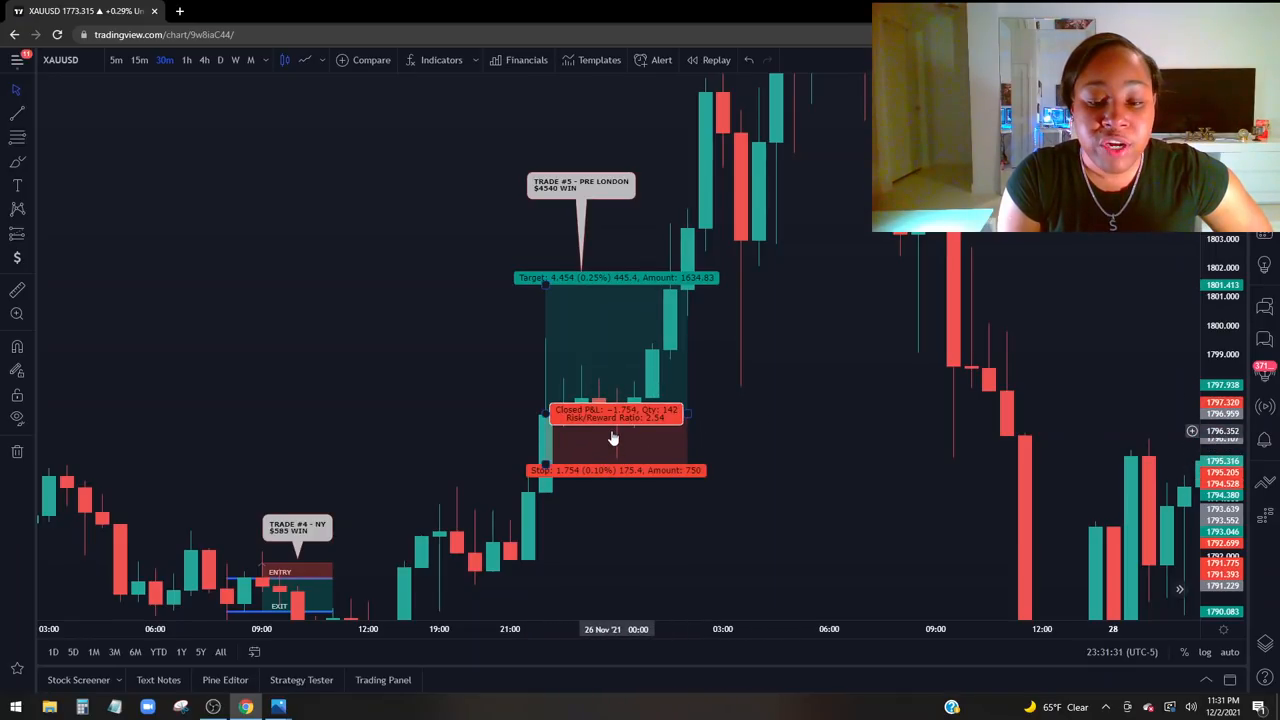
pyautogui.moveTo(640, 348)
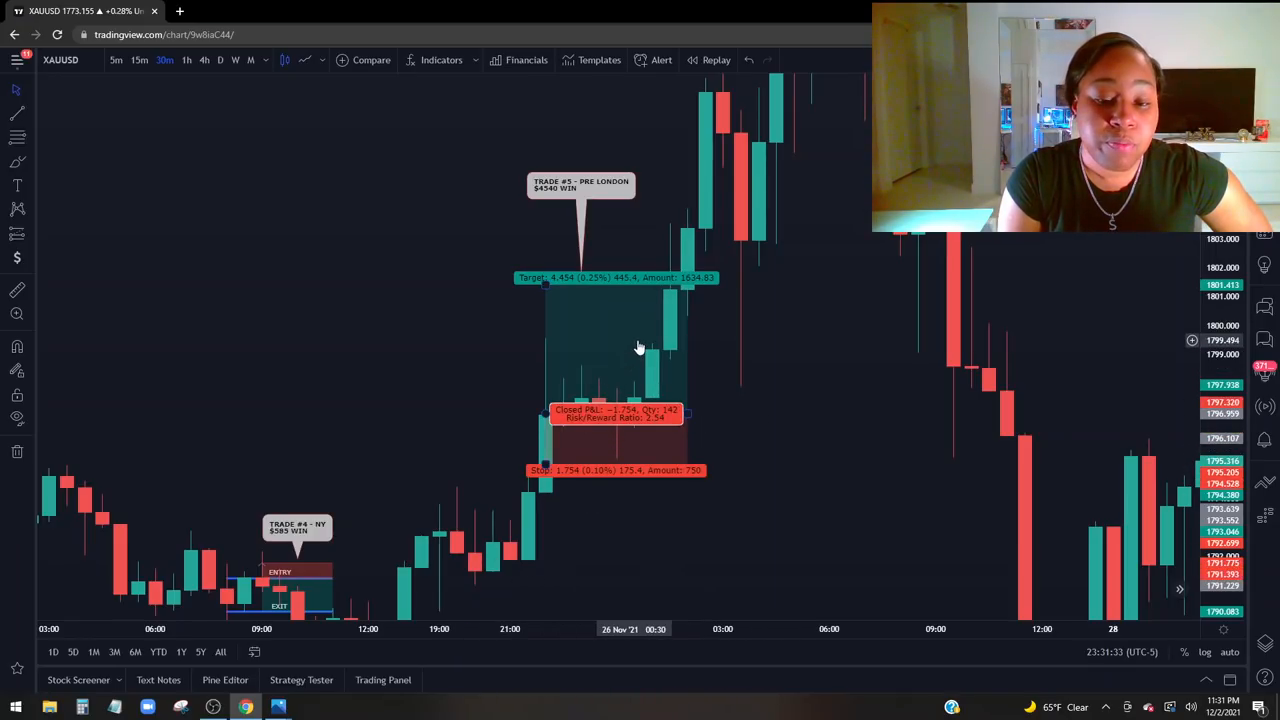
pyautogui.moveTo(638, 412)
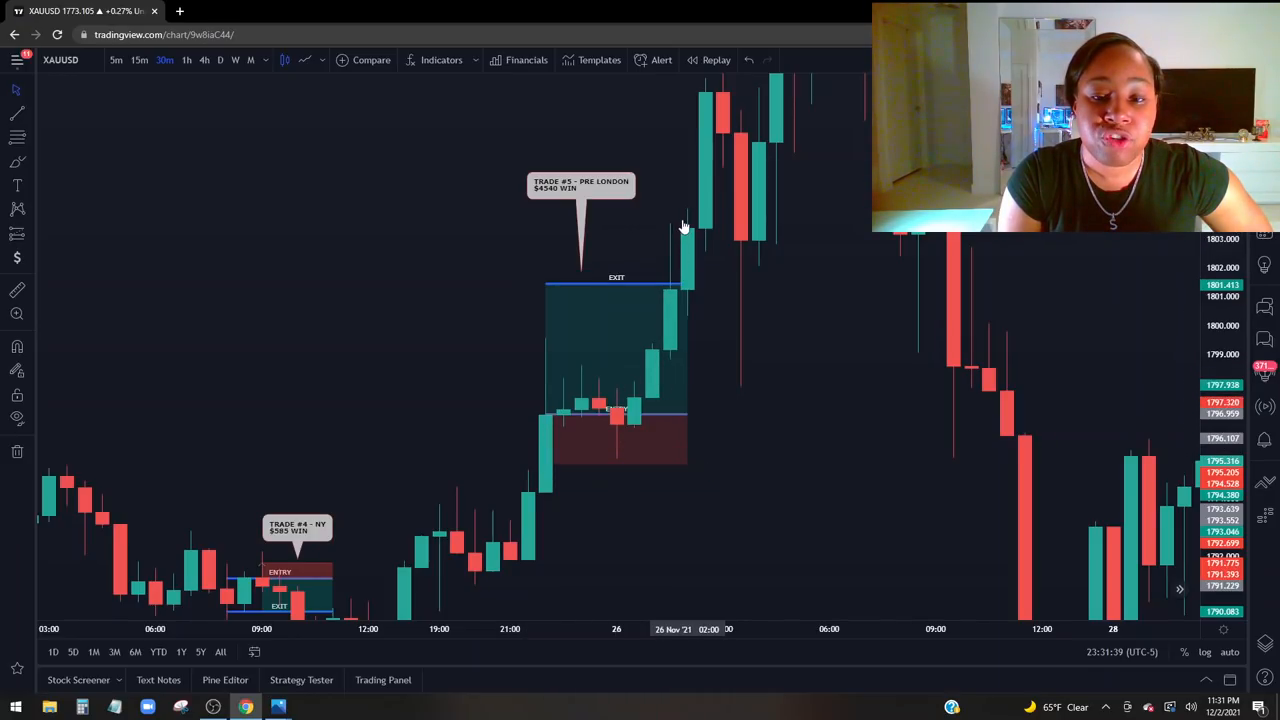
pyautogui.moveTo(676, 284)
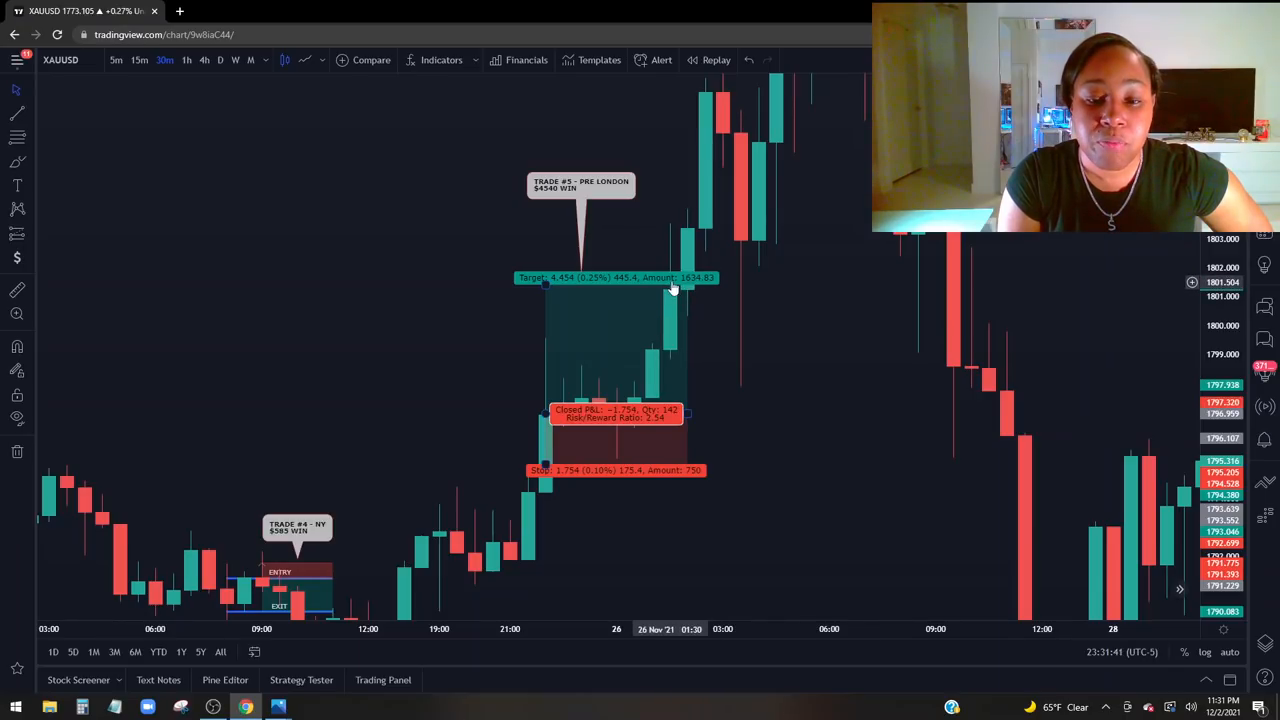
pyautogui.moveTo(552, 342)
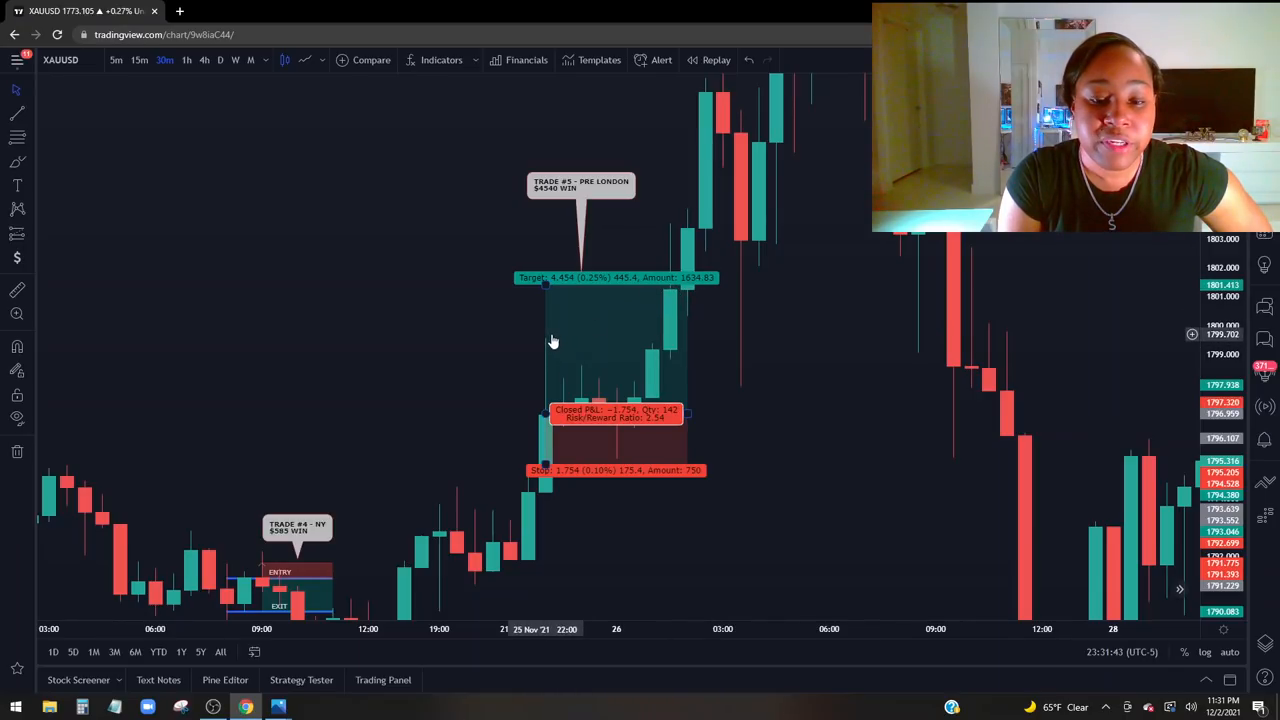
pyautogui.moveTo(672, 344)
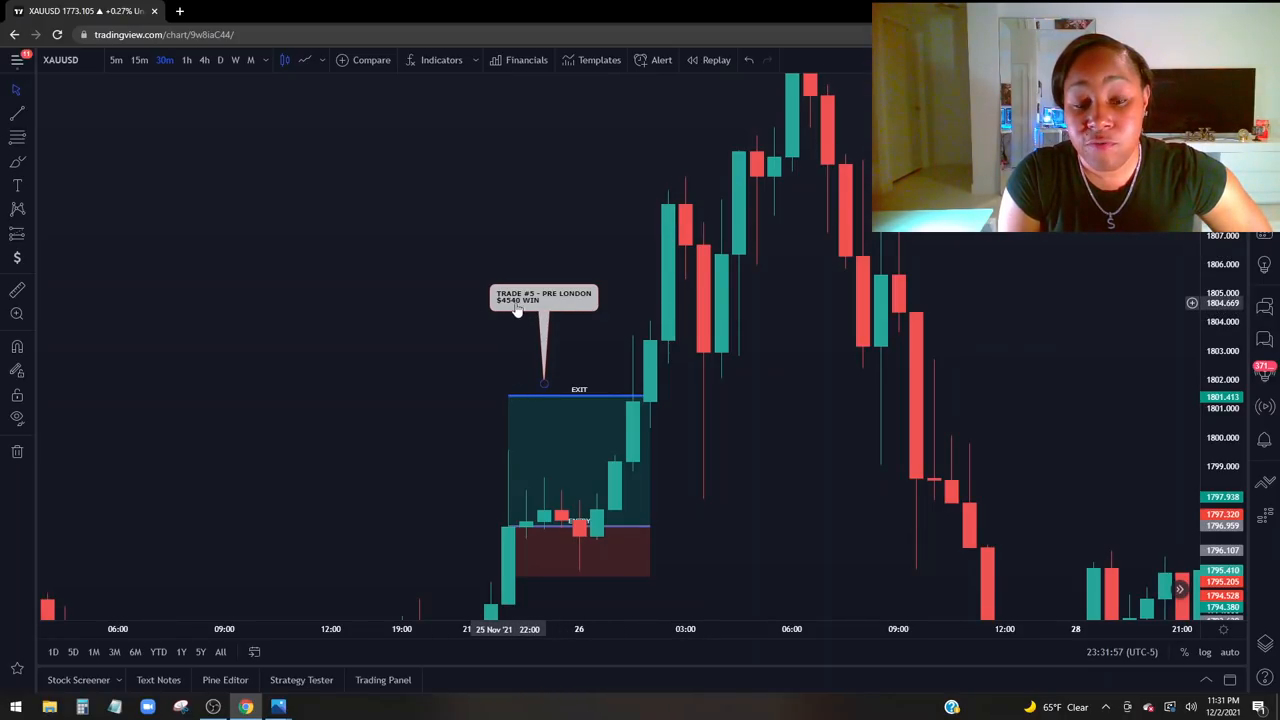
pyautogui.moveTo(758, 448)
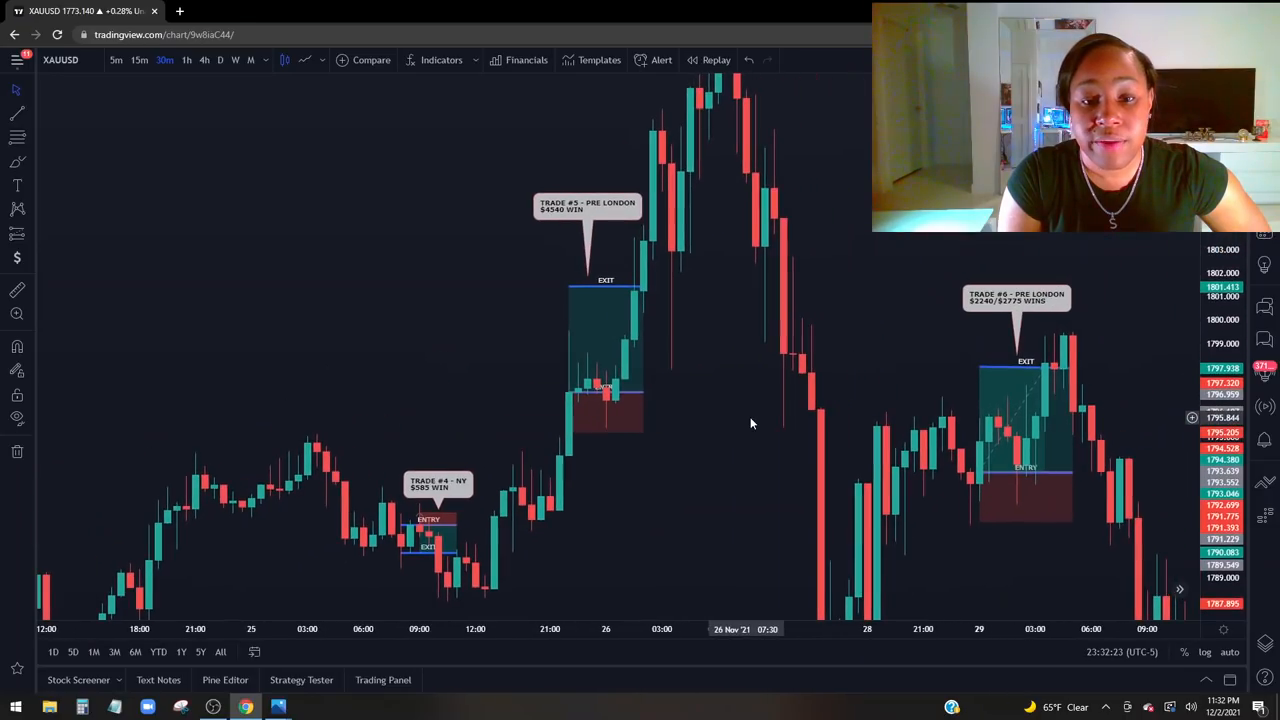
pyautogui.moveTo(580, 210)
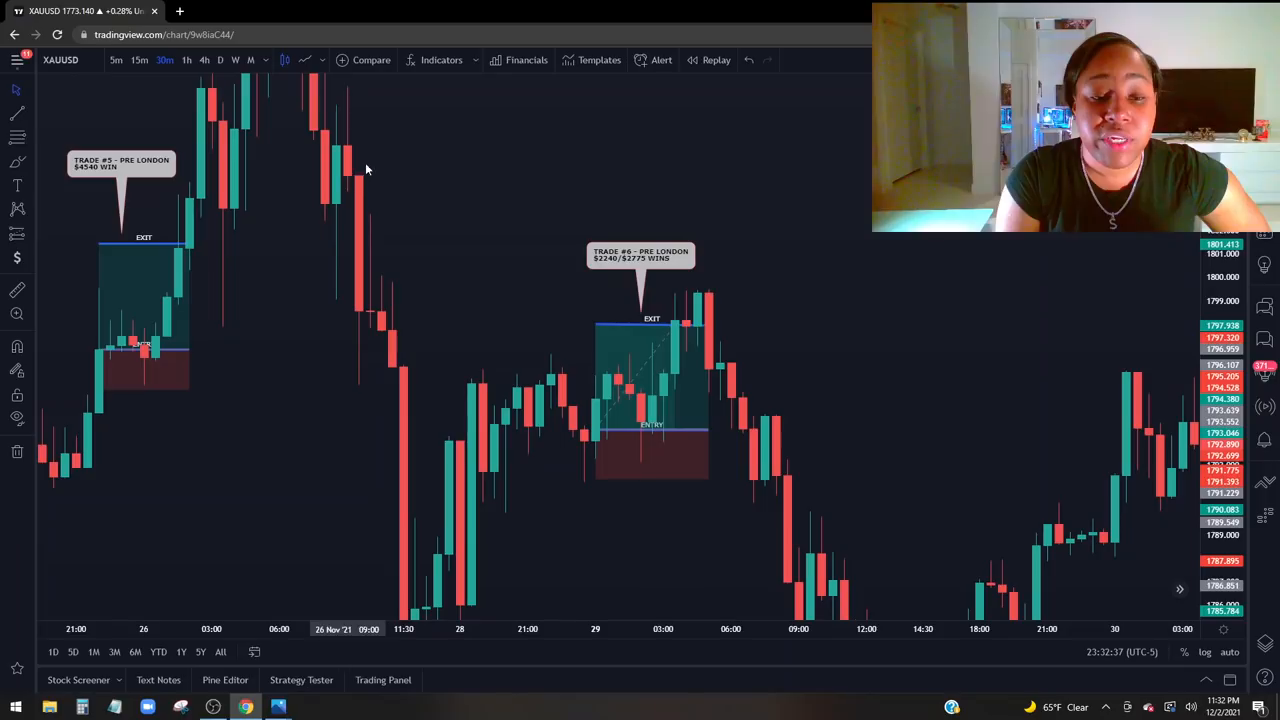
pyautogui.moveTo(356, 152)
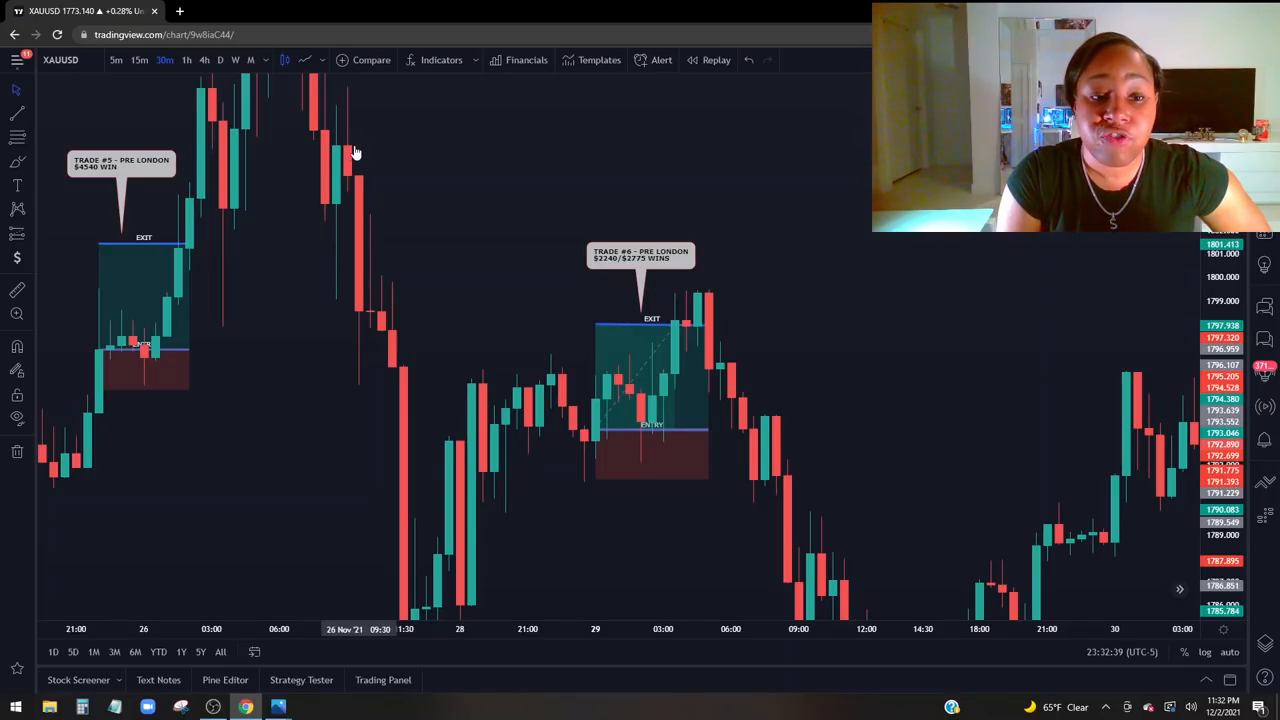
pyautogui.moveTo(700, 242)
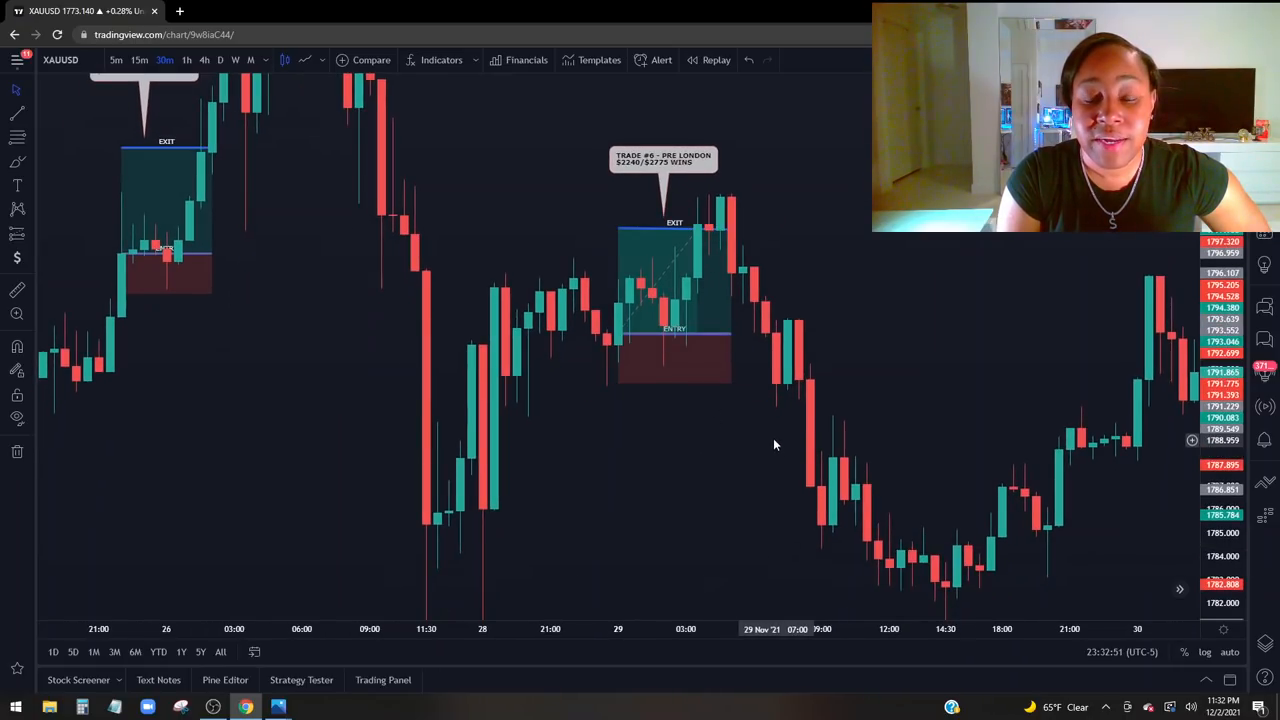
pyautogui.moveTo(410, 98)
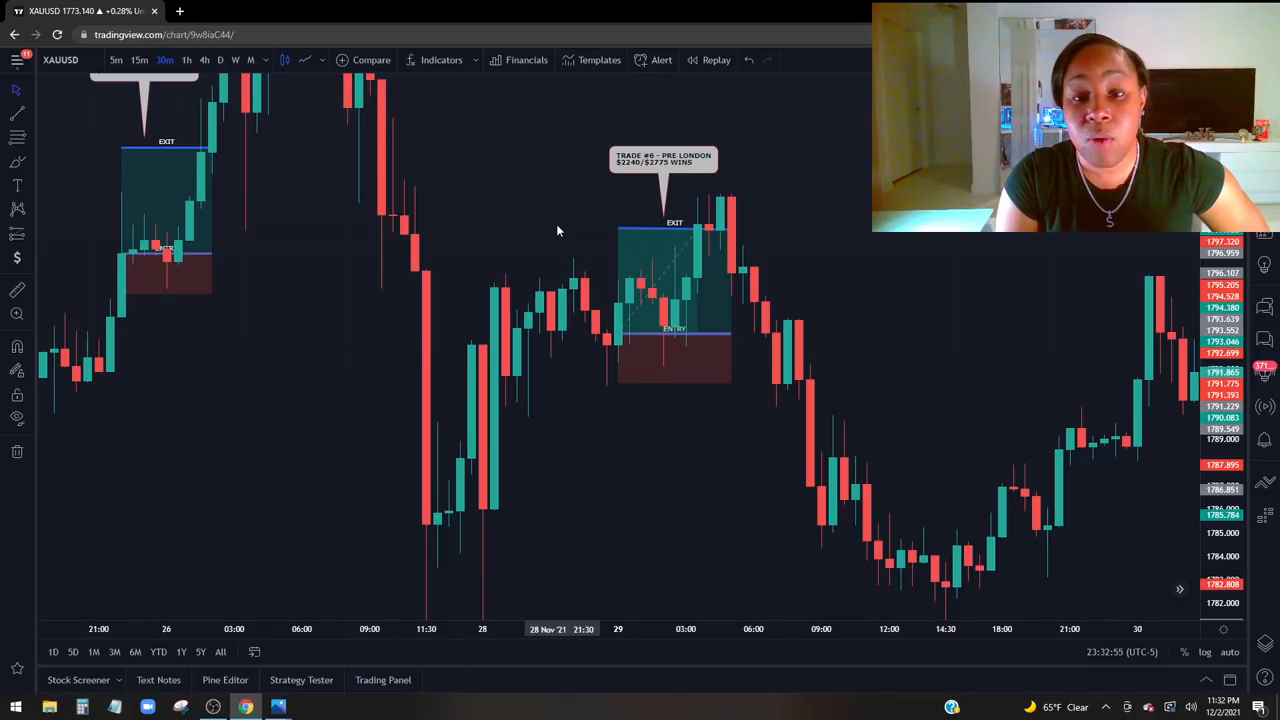
pyautogui.moveTo(578, 224)
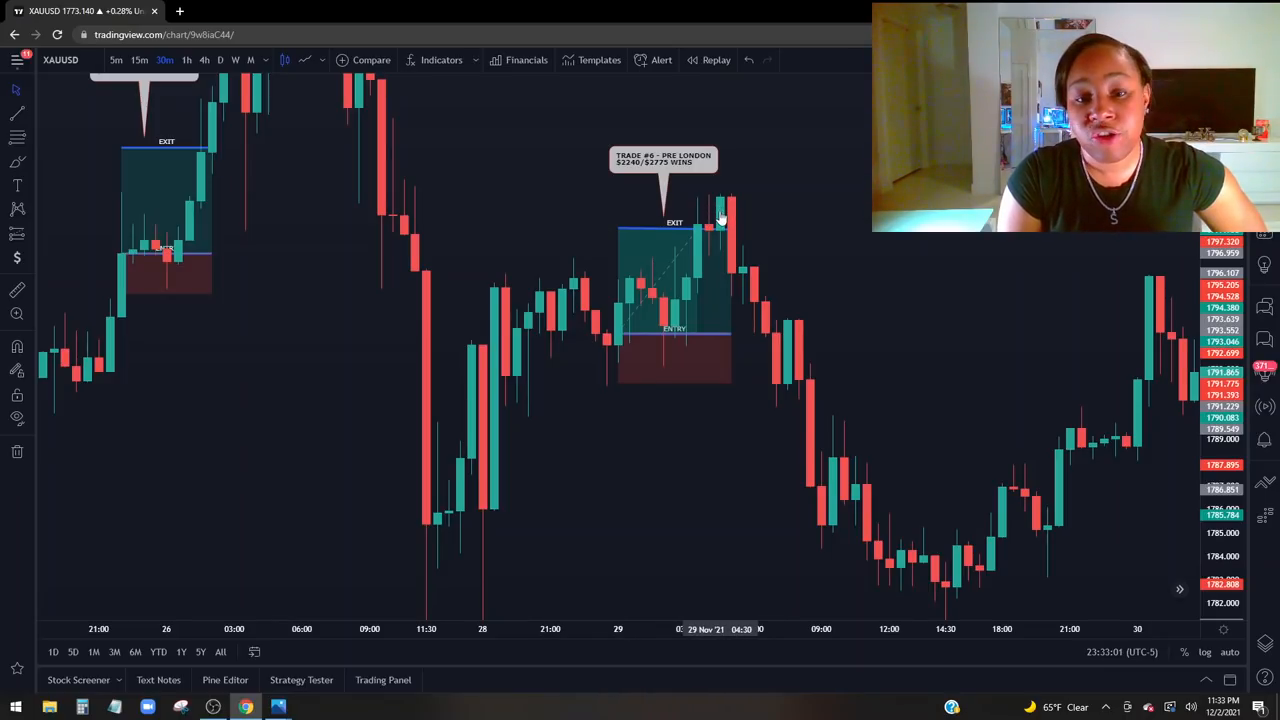
pyautogui.moveTo(636, 180)
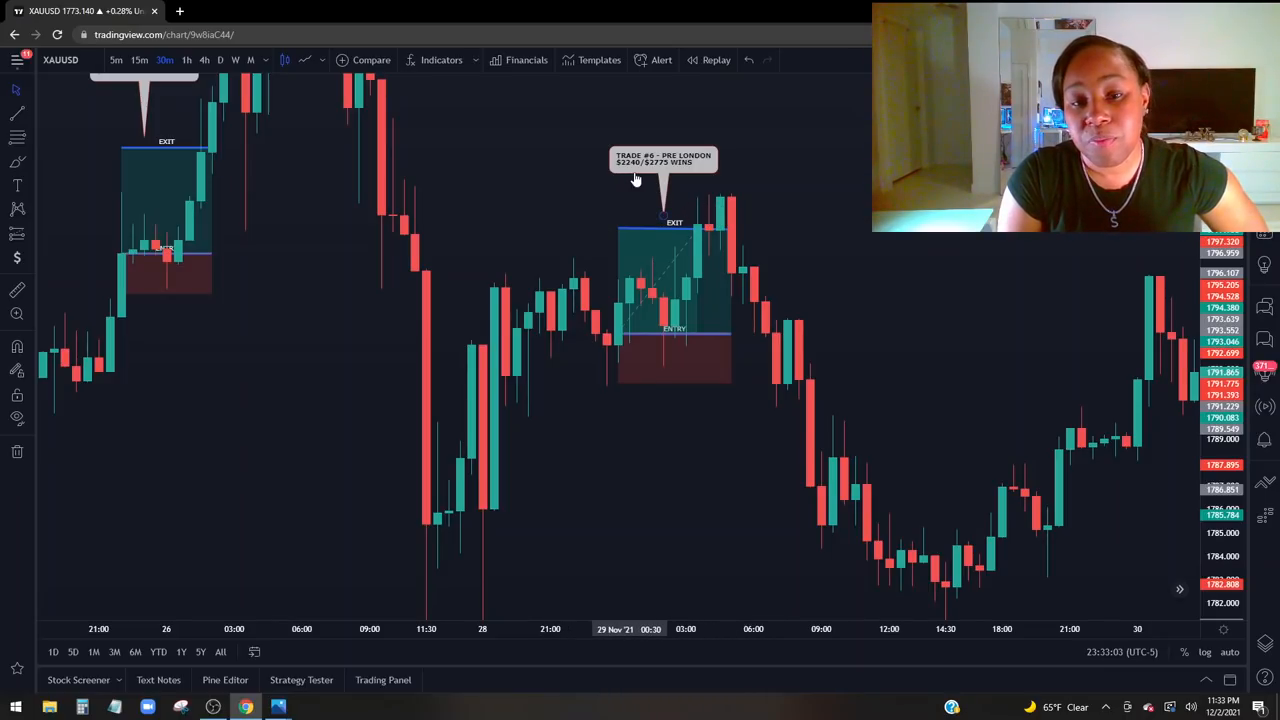
pyautogui.moveTo(642, 204)
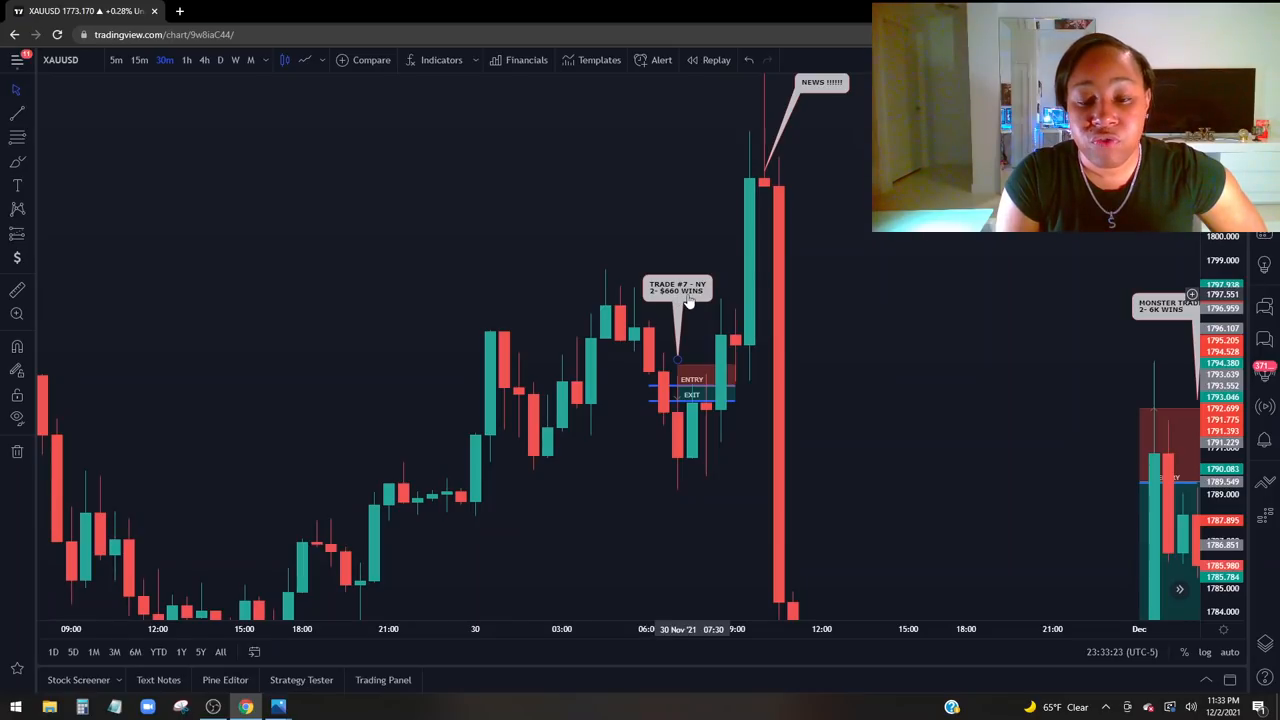
pyautogui.moveTo(672, 436)
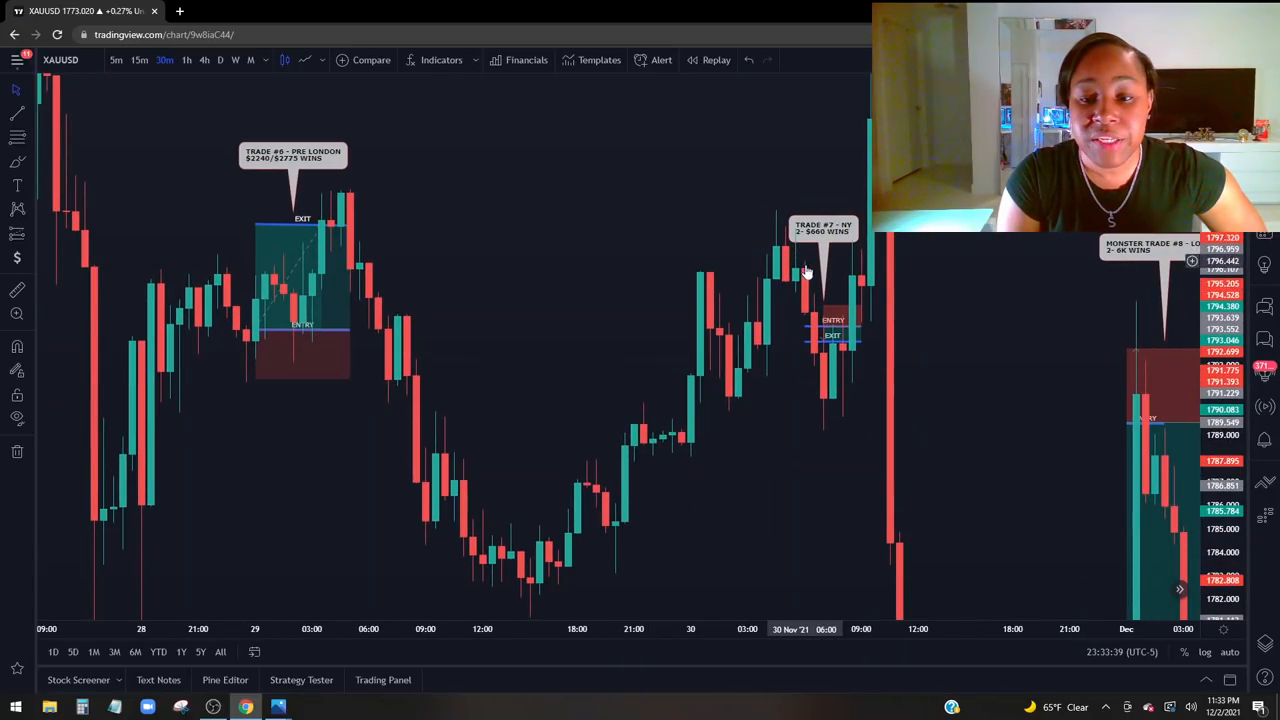
pyautogui.moveTo(828, 404)
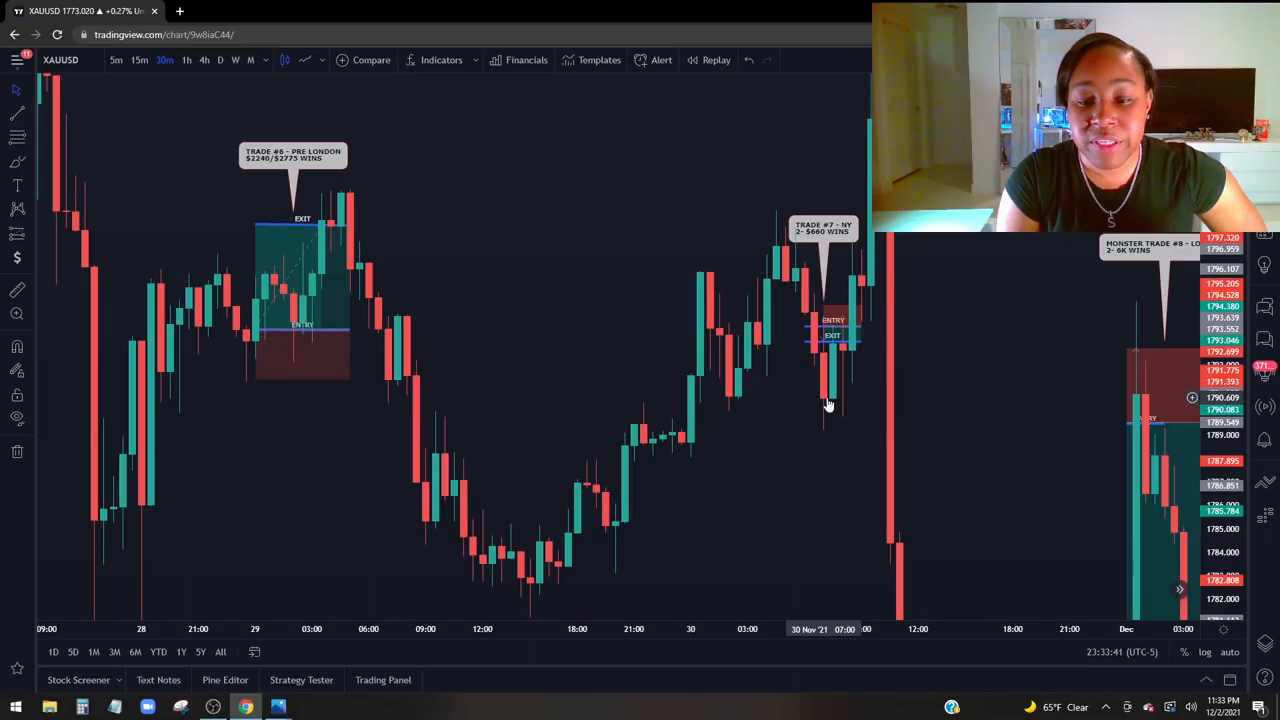
pyautogui.moveTo(824, 408)
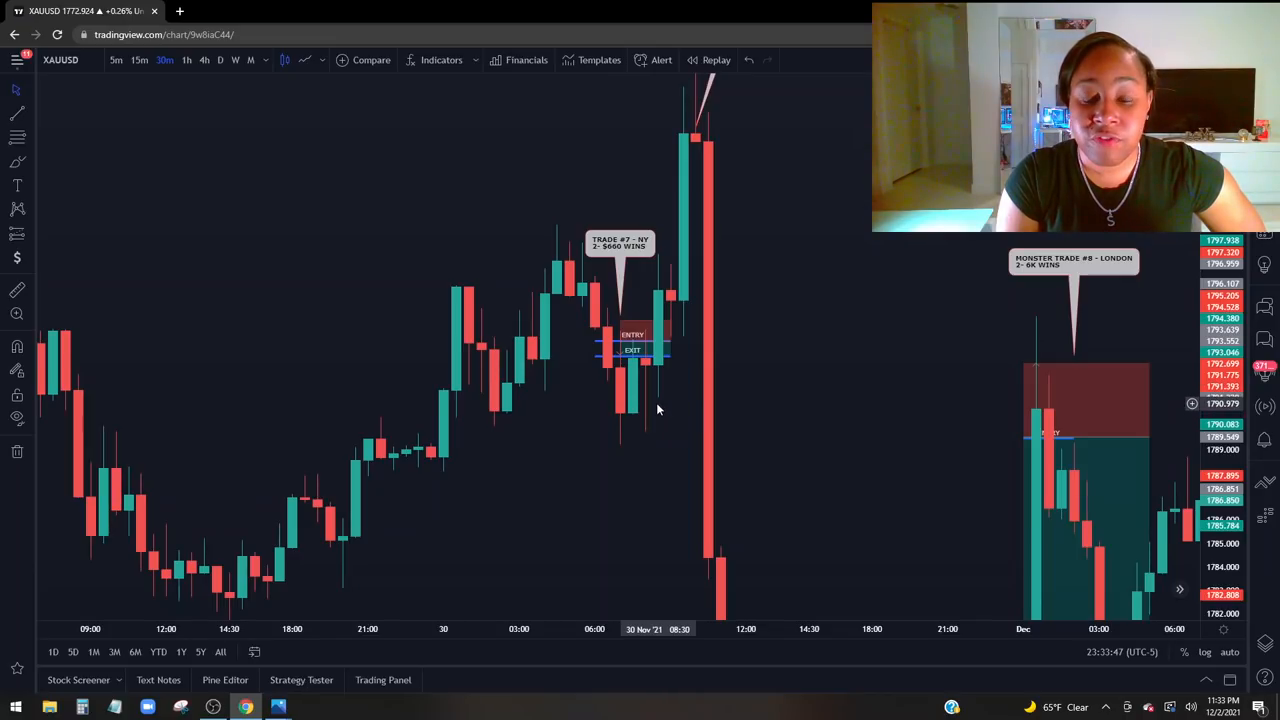
pyautogui.moveTo(700, 190)
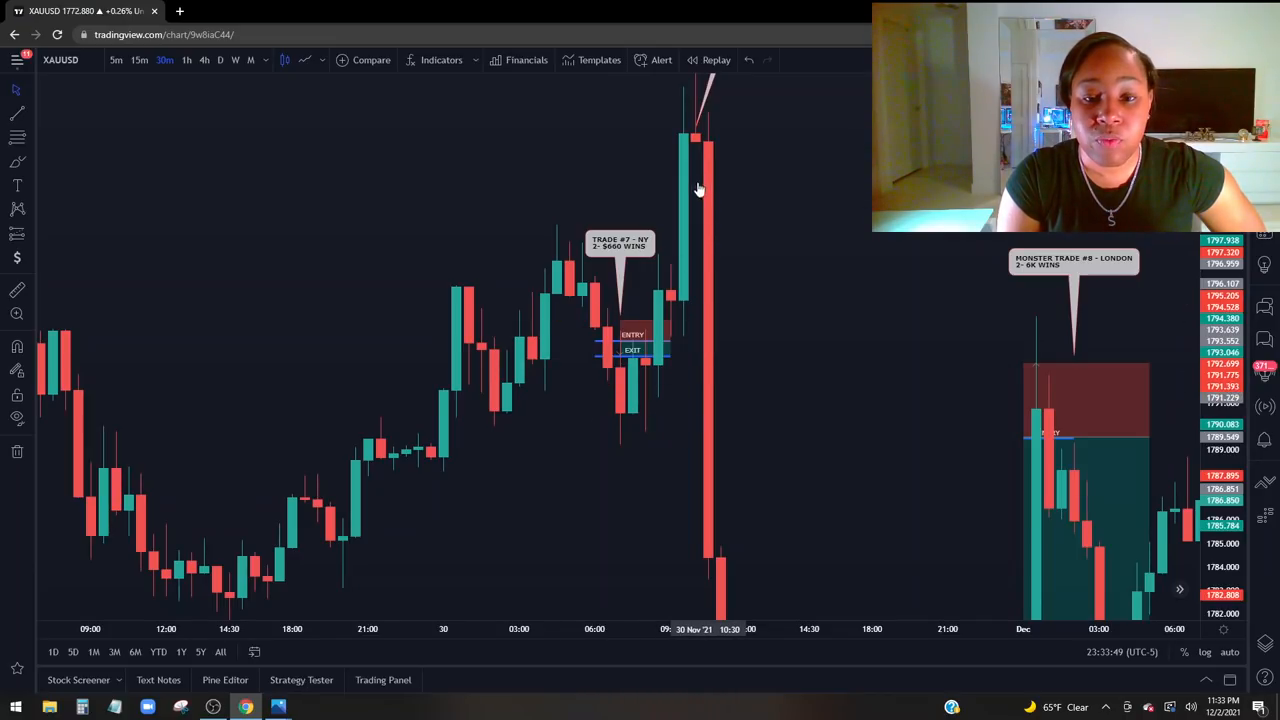
pyautogui.moveTo(660, 374)
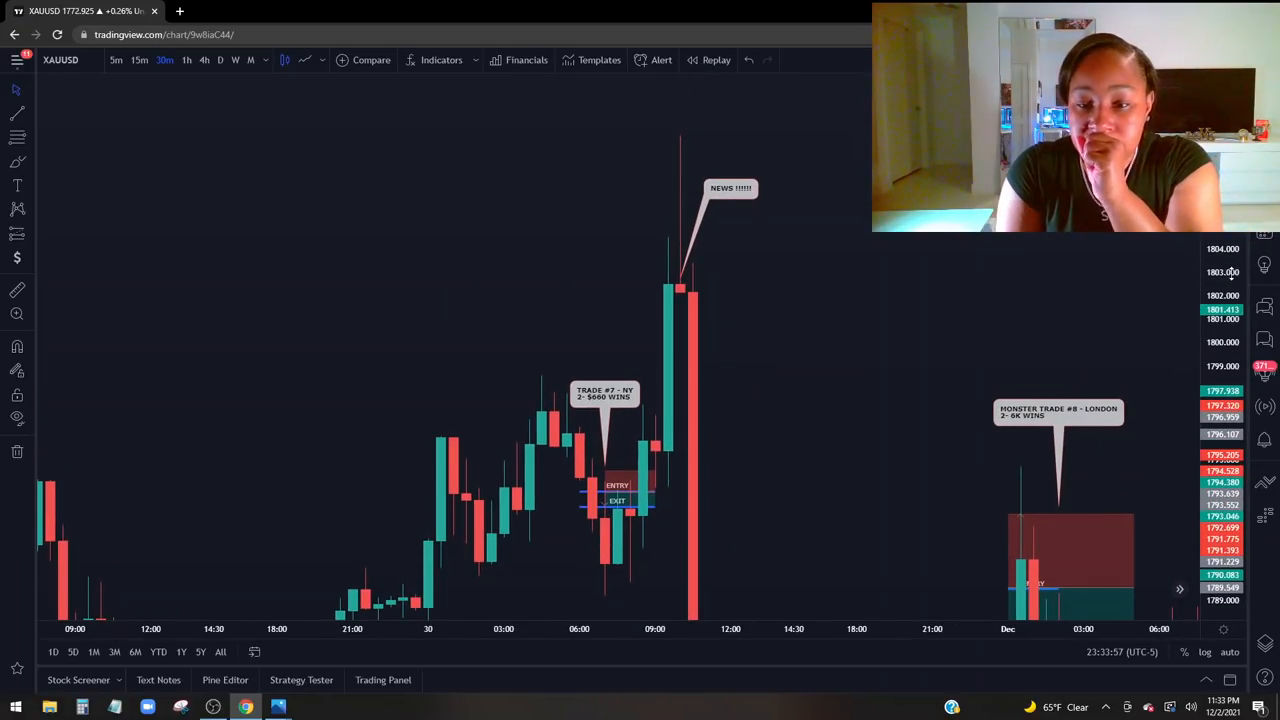
pyautogui.moveTo(674, 166)
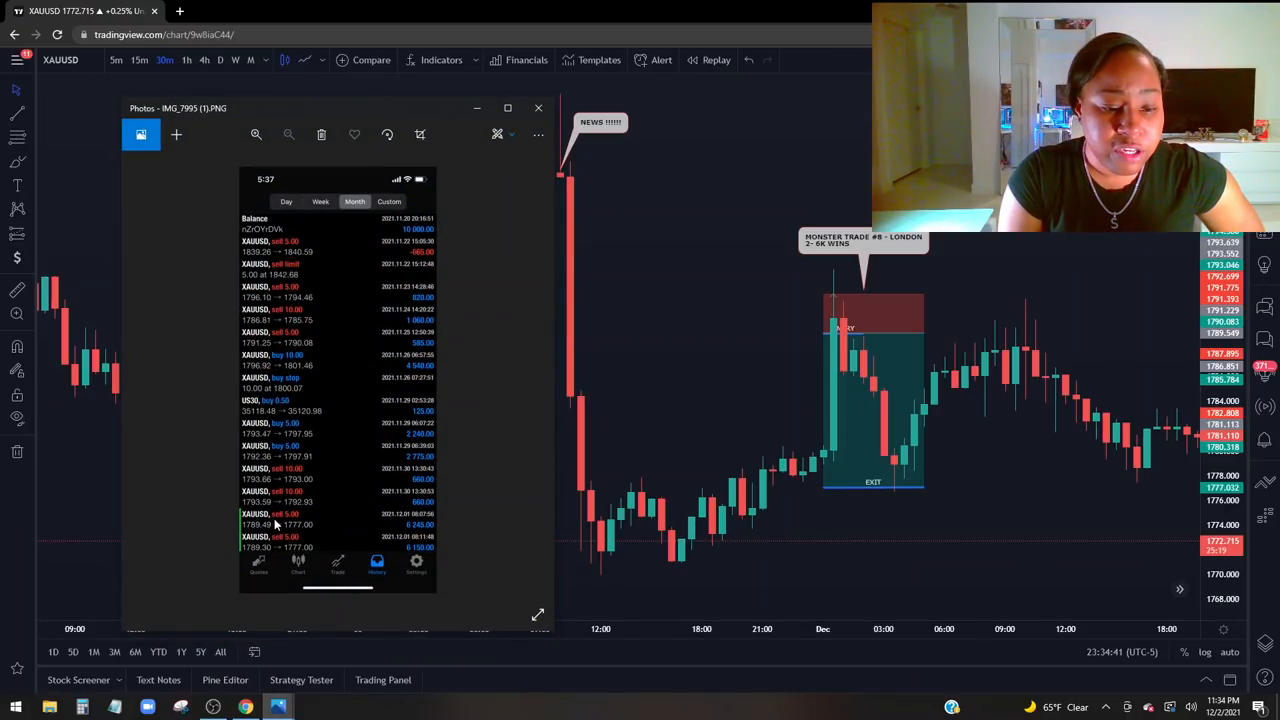
pyautogui.moveTo(434, 528)
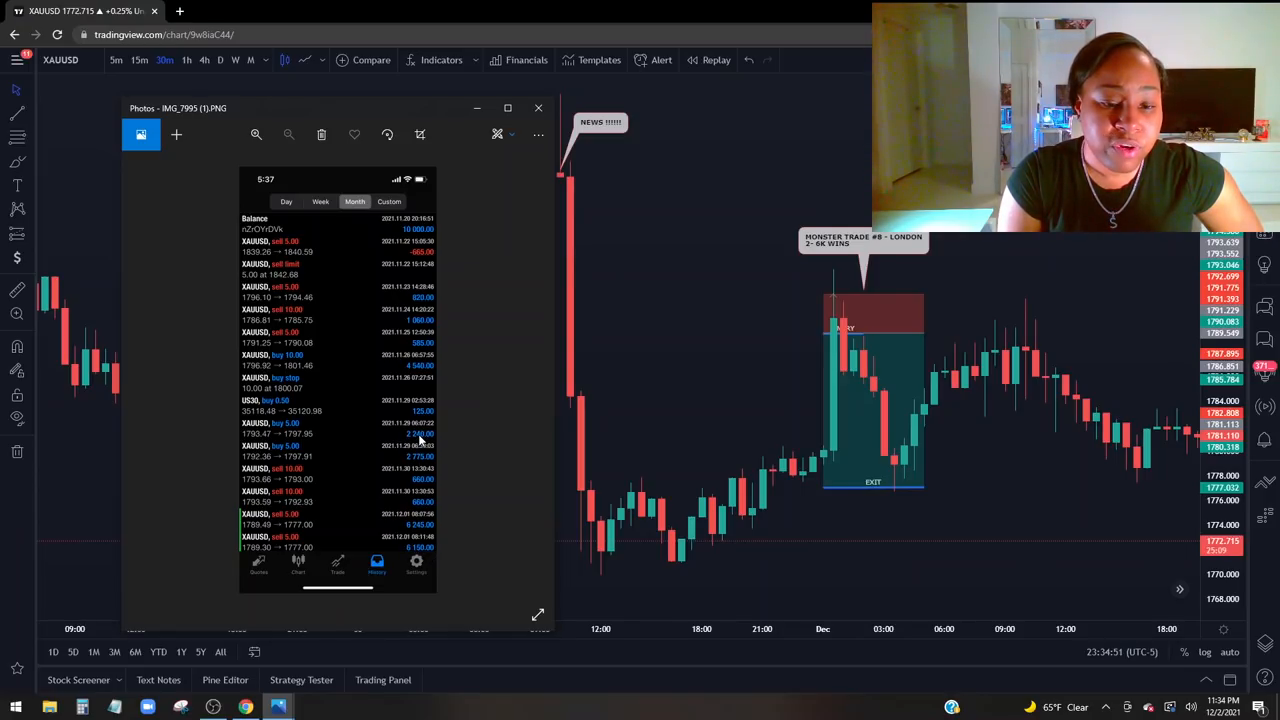
pyautogui.moveTo(390, 370)
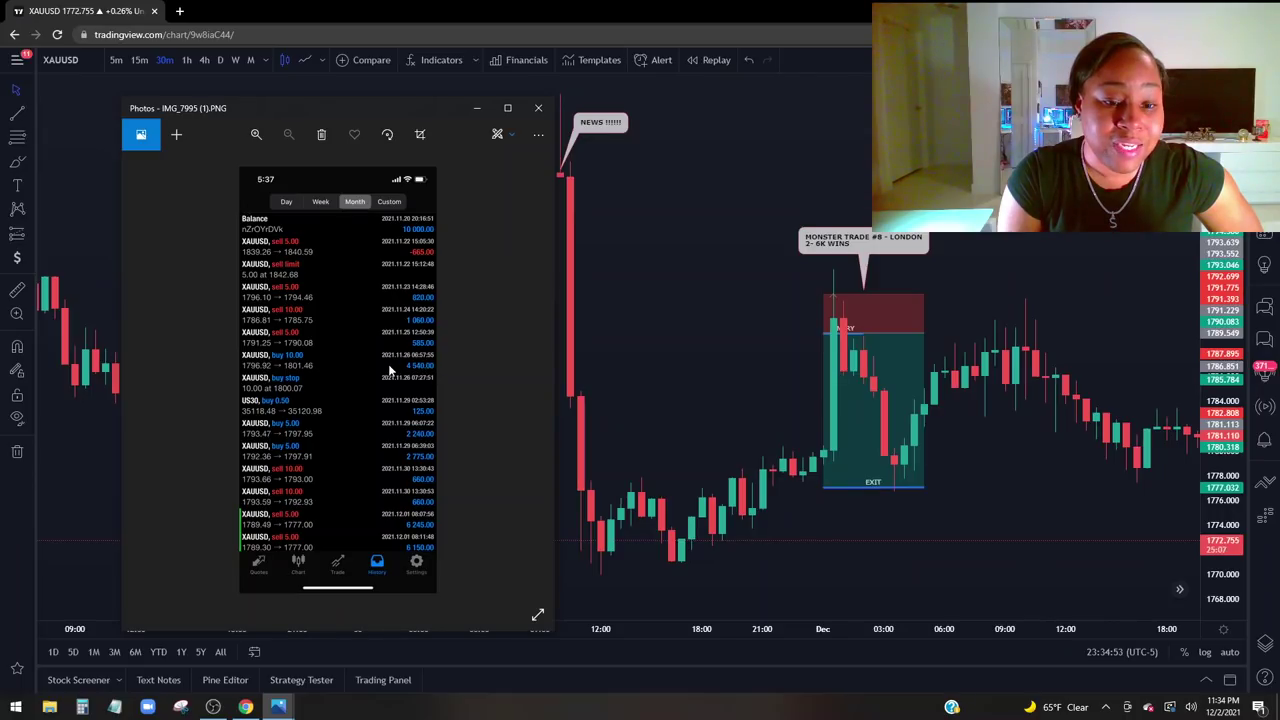
pyautogui.moveTo(528, 246)
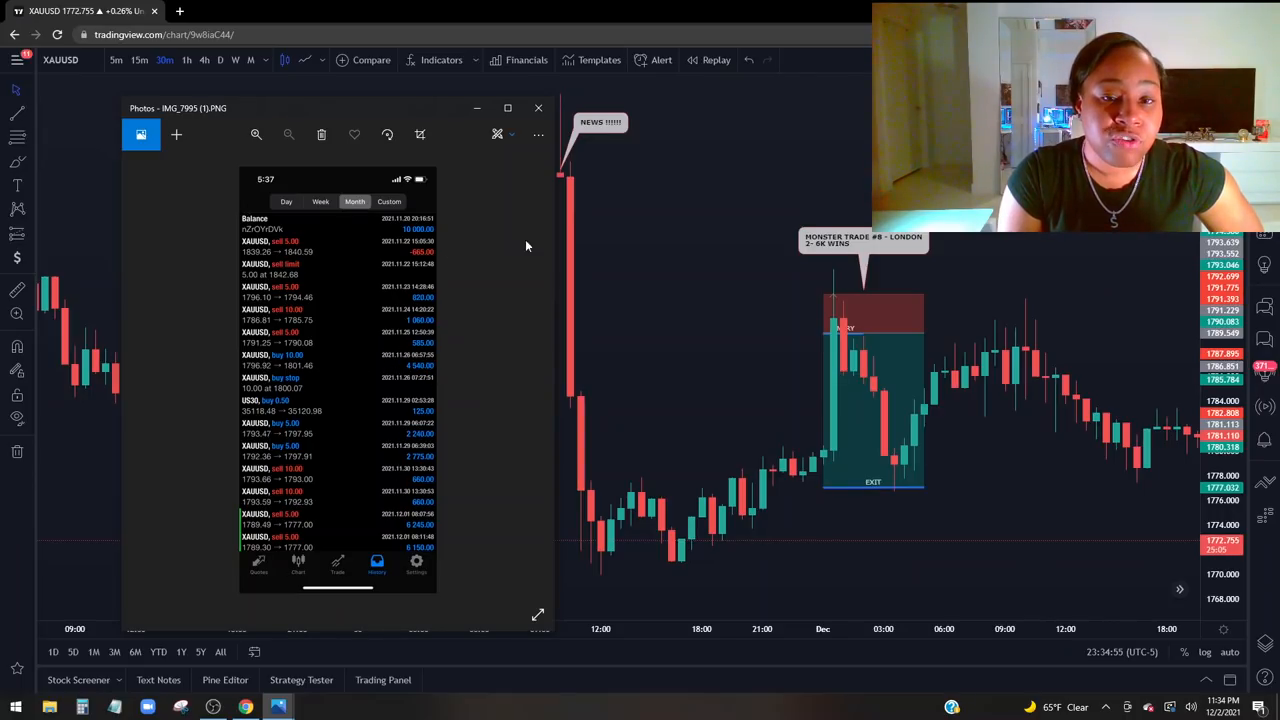
# Step: Minimize the Photos account history window, leaving the Trade #9 Asian marker visible
pyautogui.click(538, 108)
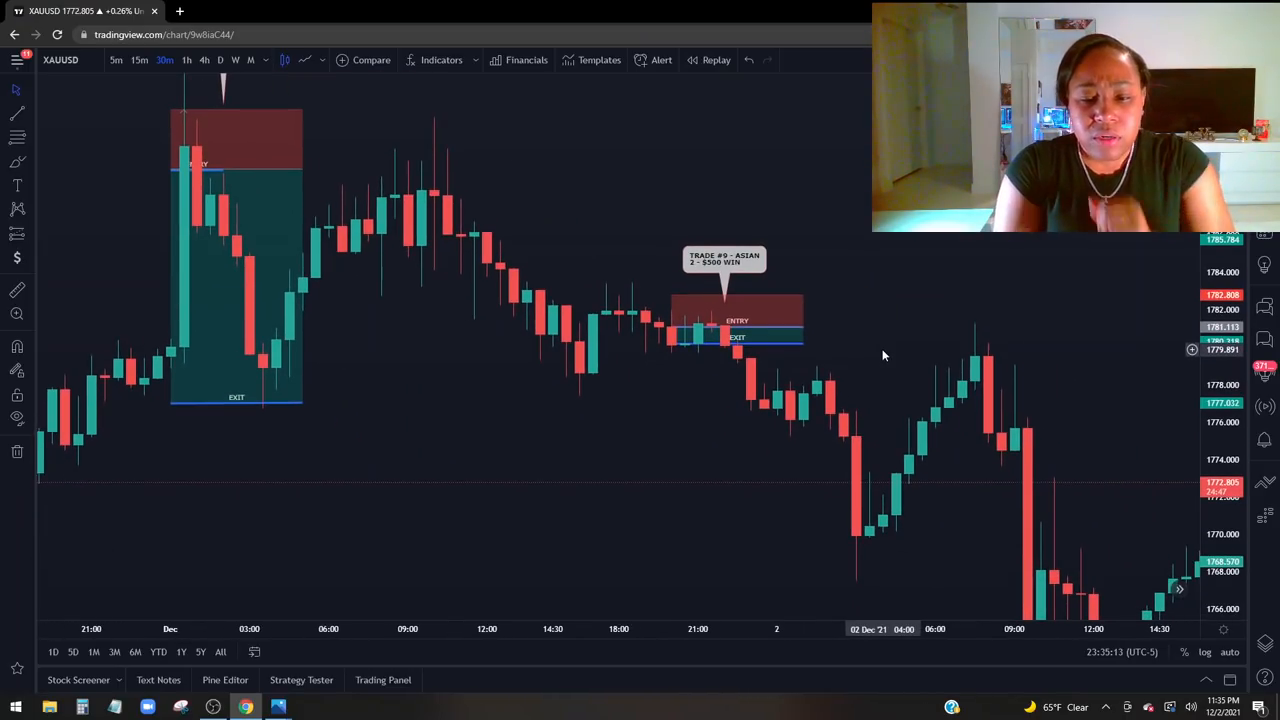
pyautogui.moveTo(730, 362)
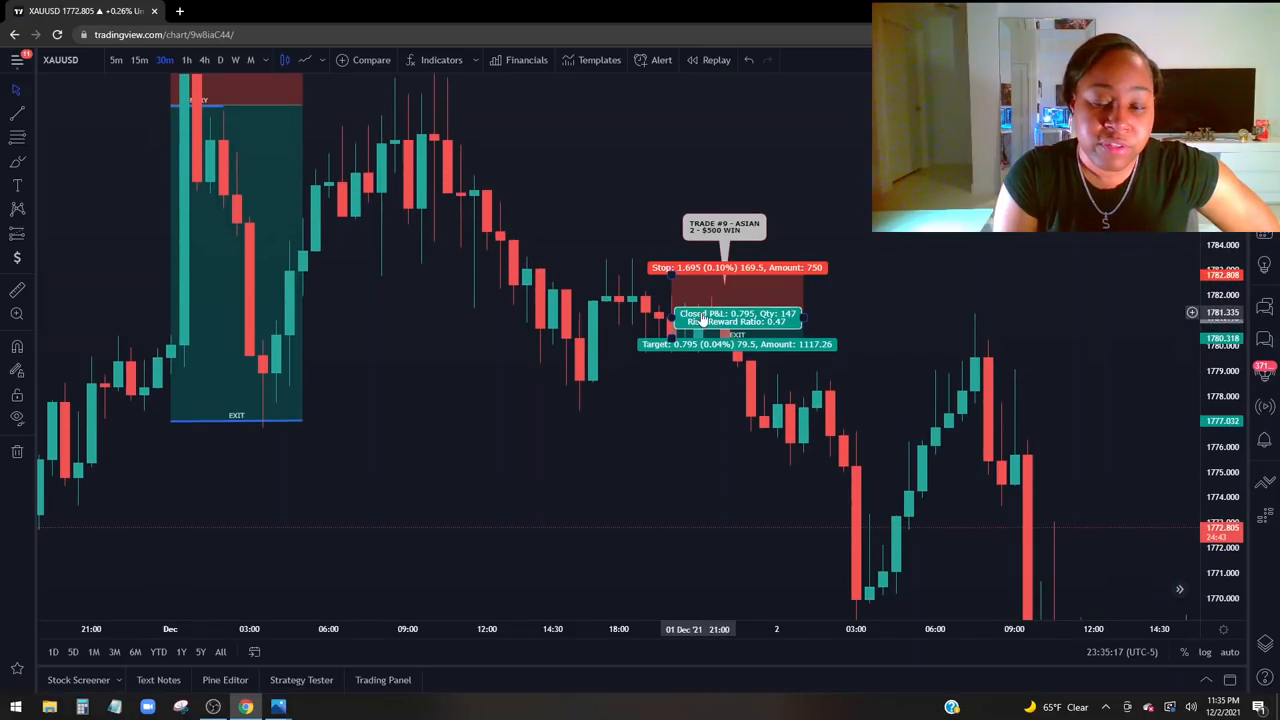
pyautogui.moveTo(536, 280)
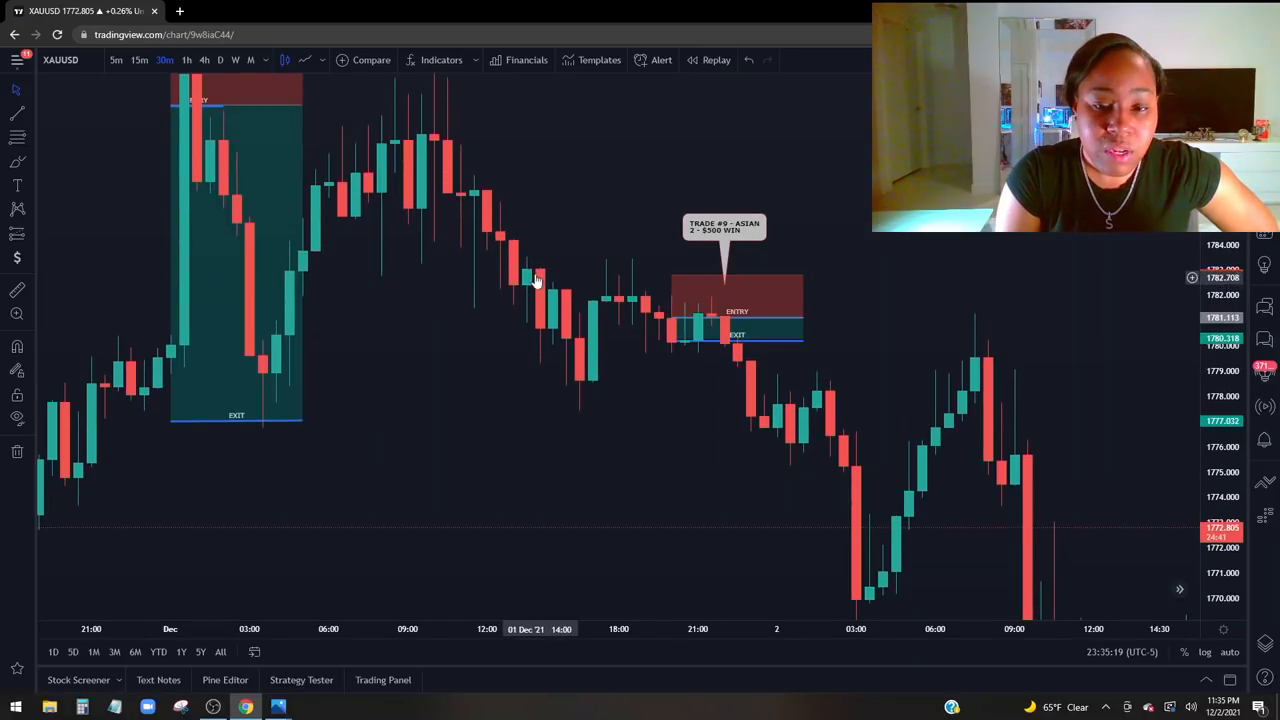
pyautogui.moveTo(660, 310)
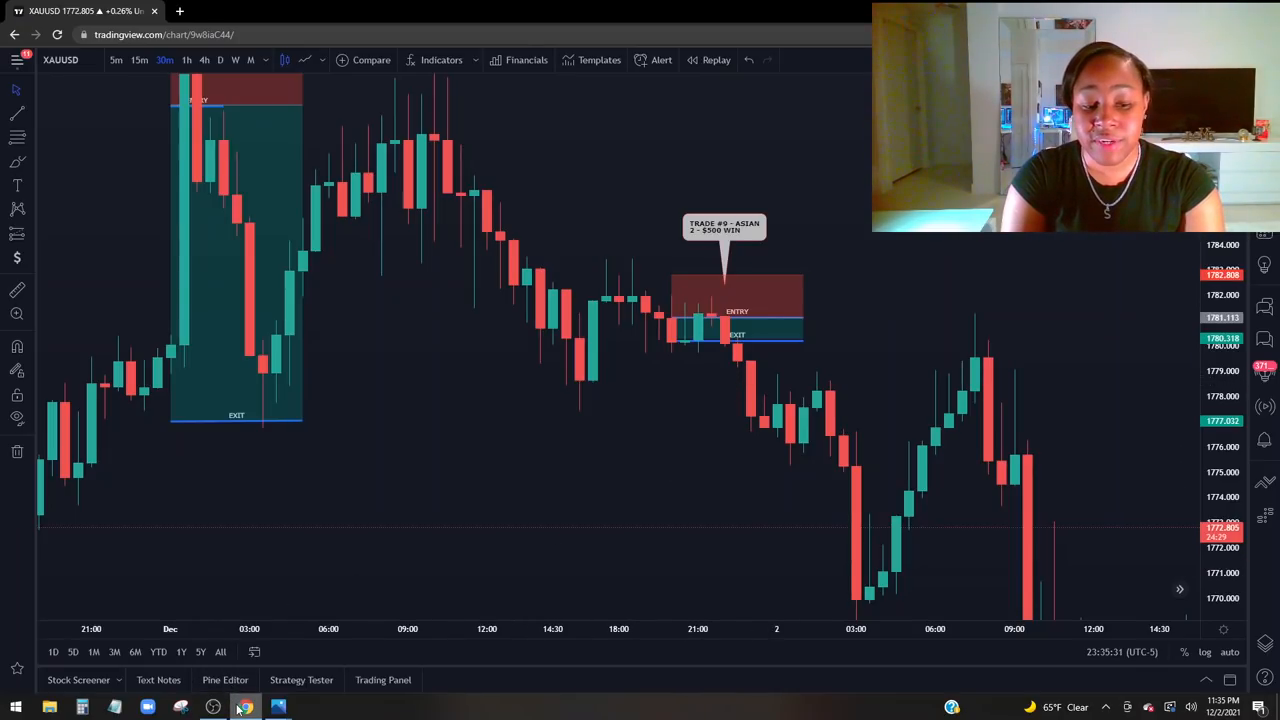
# Step: Bring both account history screenshots back up over the XAUUSD chart
pyautogui.click(278, 708)
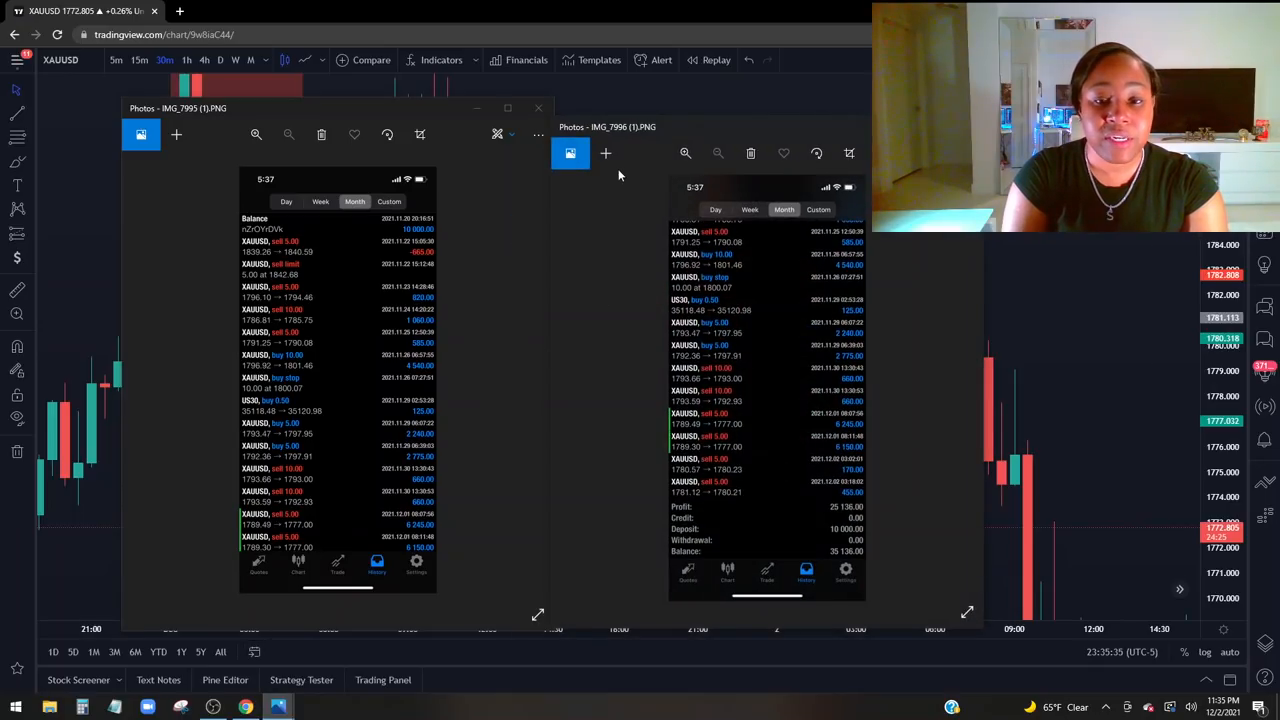
pyautogui.moveTo(628, 152)
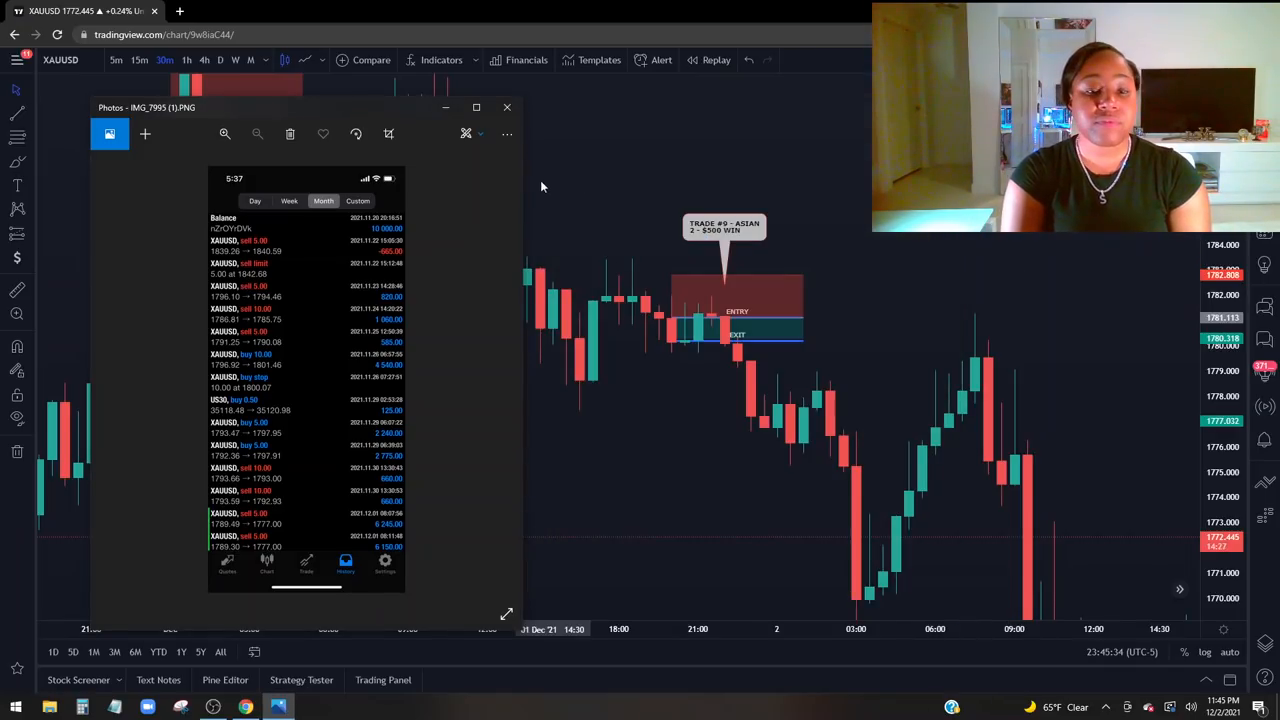
# Step: Close the Photos account history window so only the XAUUSD chart remains
pyautogui.click(506, 108)
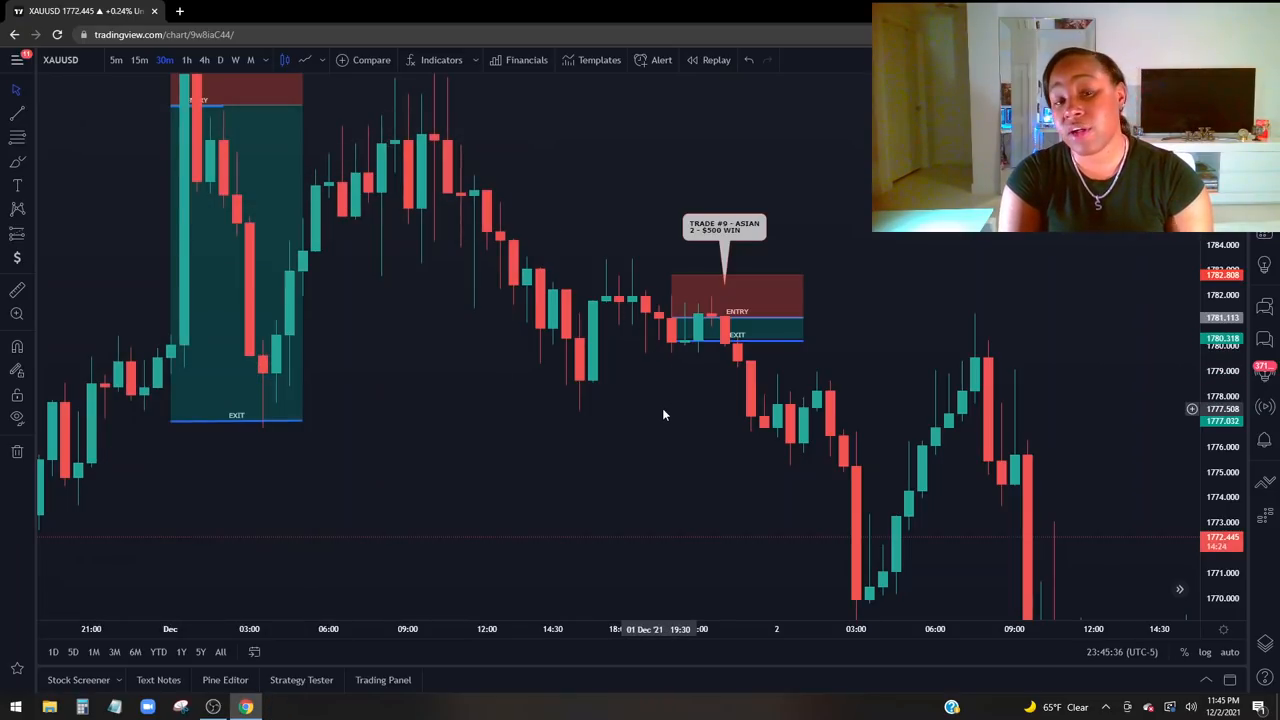
pyautogui.moveTo(598, 420)
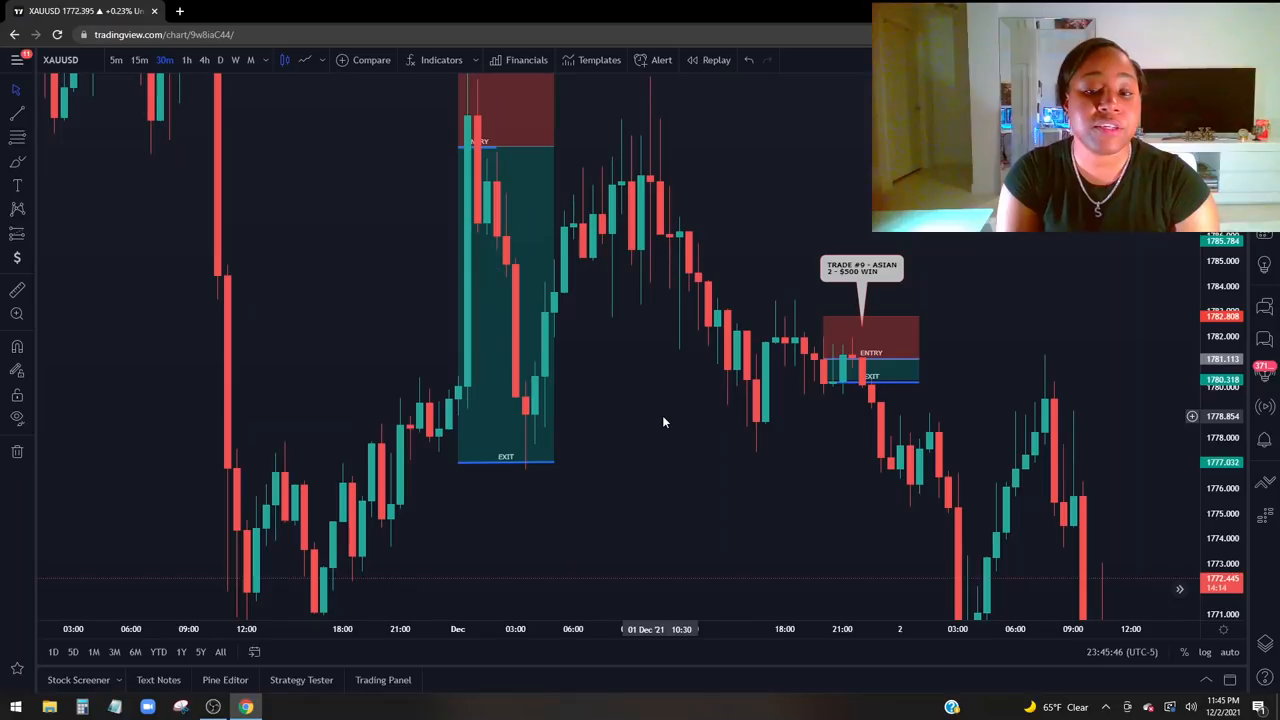
pyautogui.moveTo(676, 414)
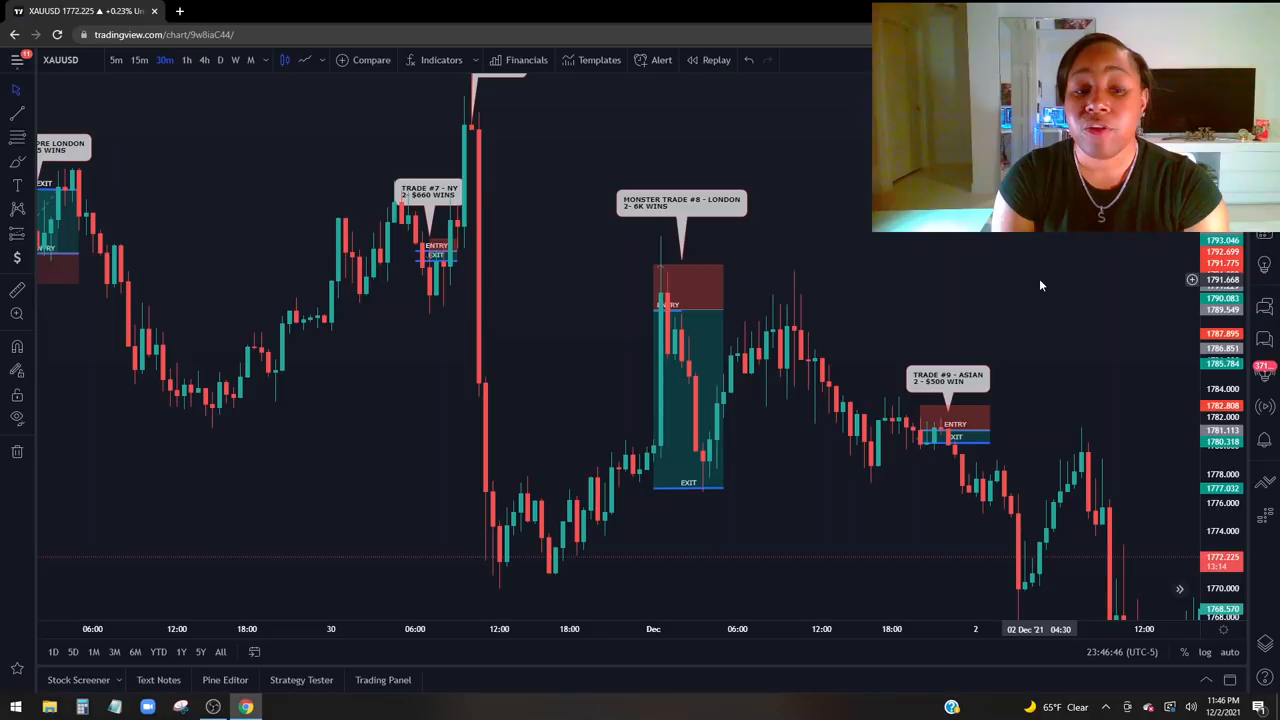
pyautogui.moveTo(1044, 284)
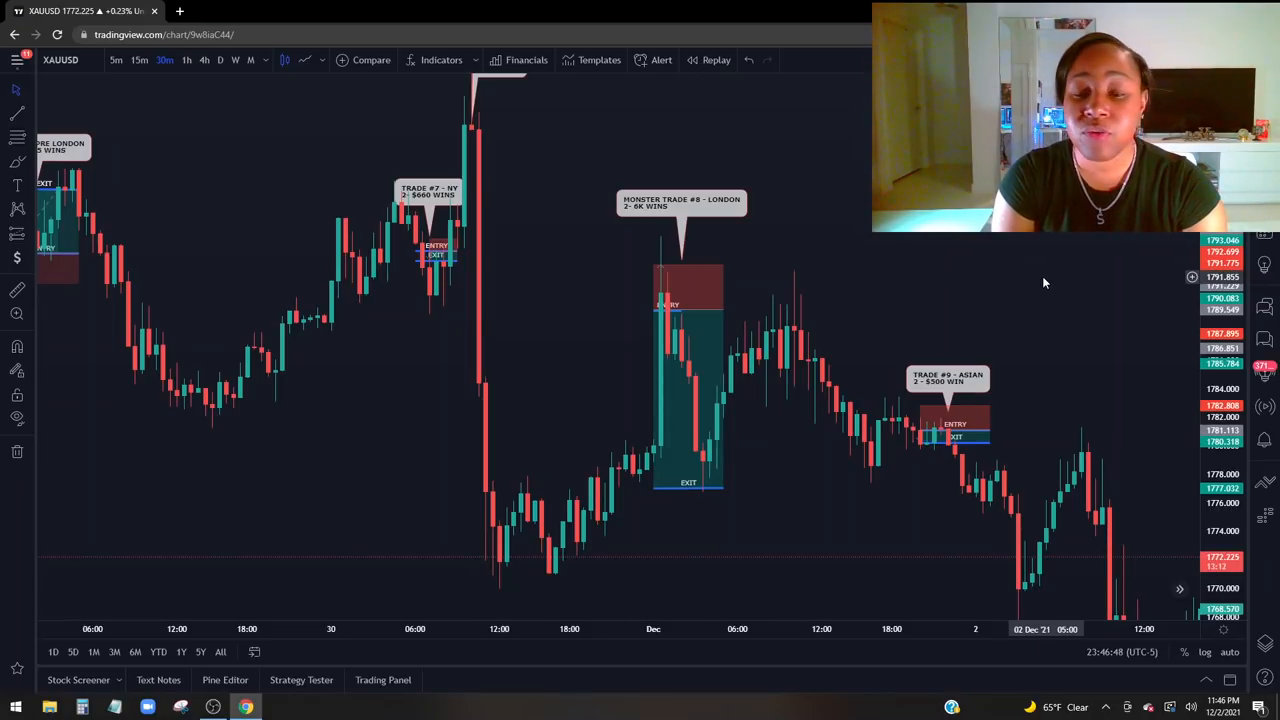